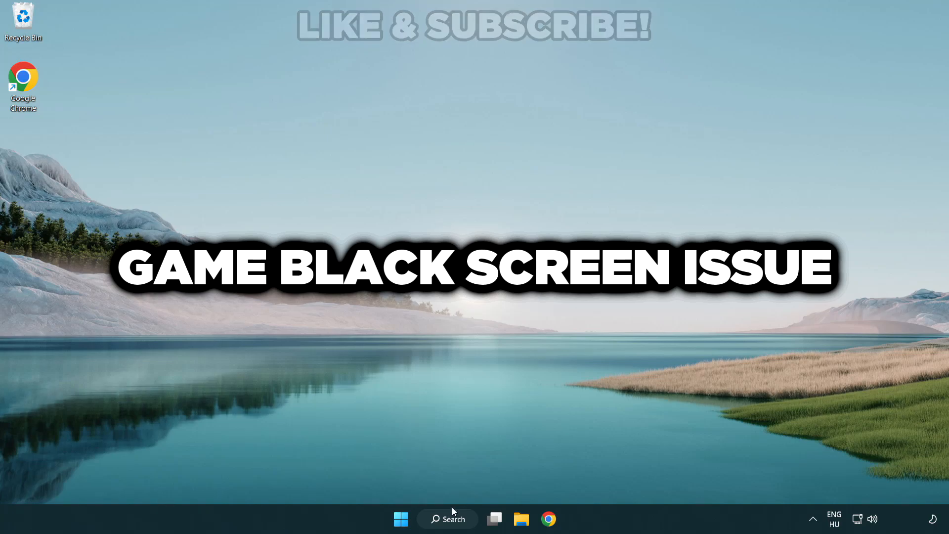
Search Windows for "device manager" to bring up Device Manager as the best match
{"action": "left_click", "coordinate": [448, 519]}
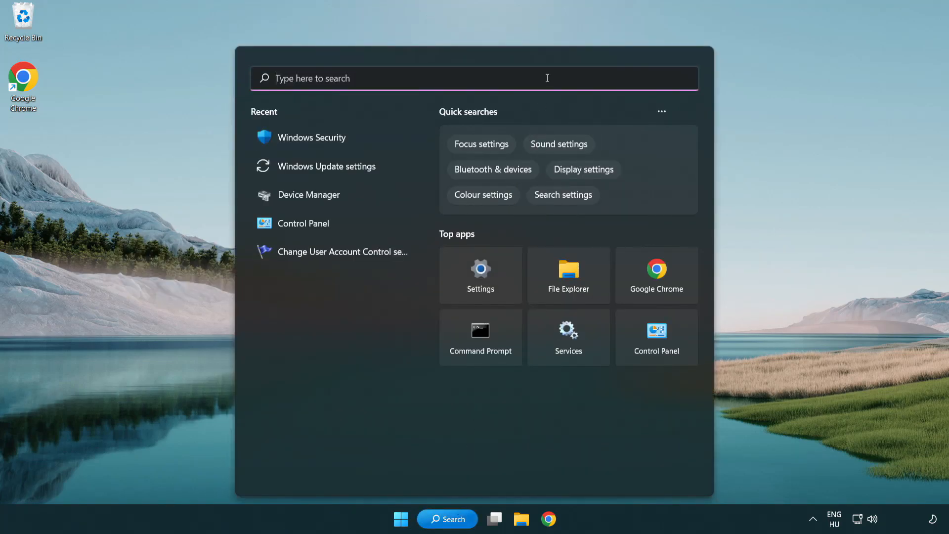
{"action": "type", "text": "device manager"}
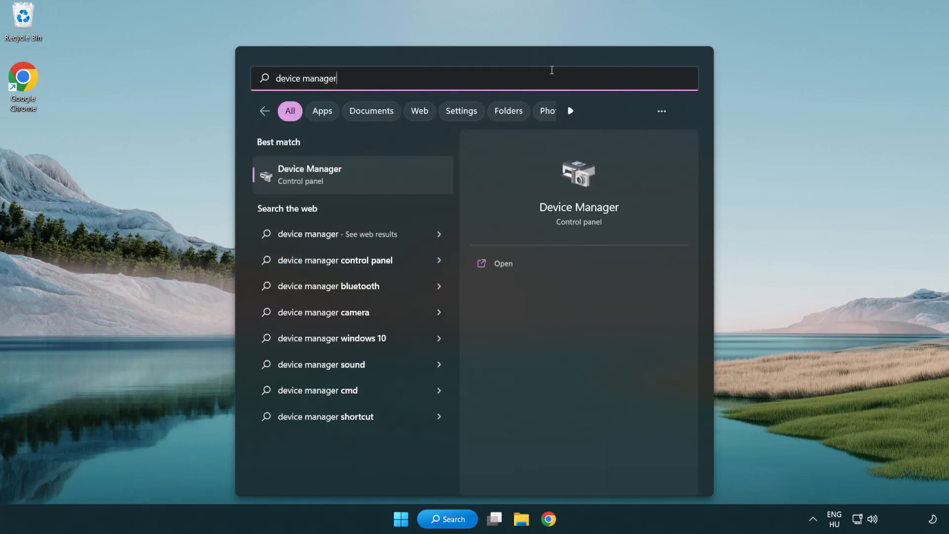
{"action": "mouse_move", "coordinate": [380, 182]}
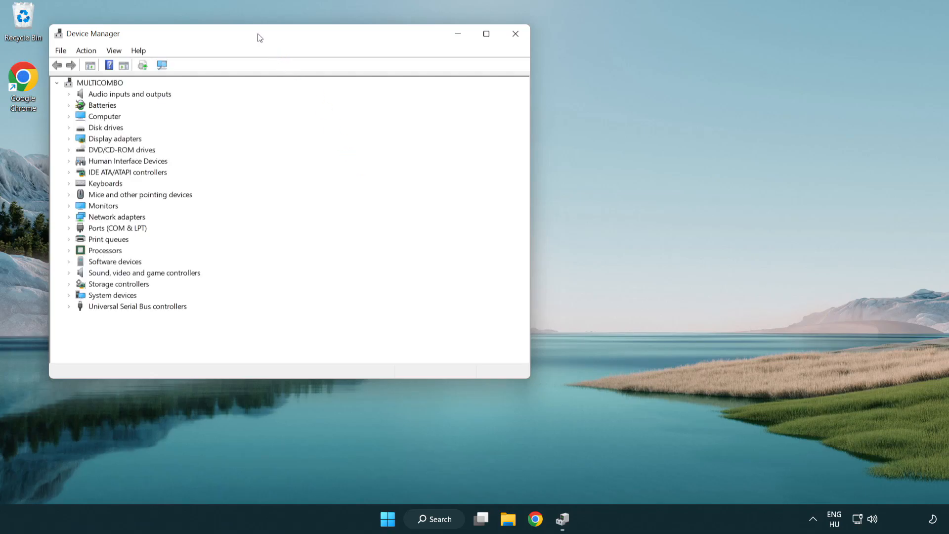
Expand Display adapters and choose Update driver for the VMware SVGA 3D adapter
{"action": "left_click_drag", "start_coordinate": [257, 34], "coordinate": [448, 91]}
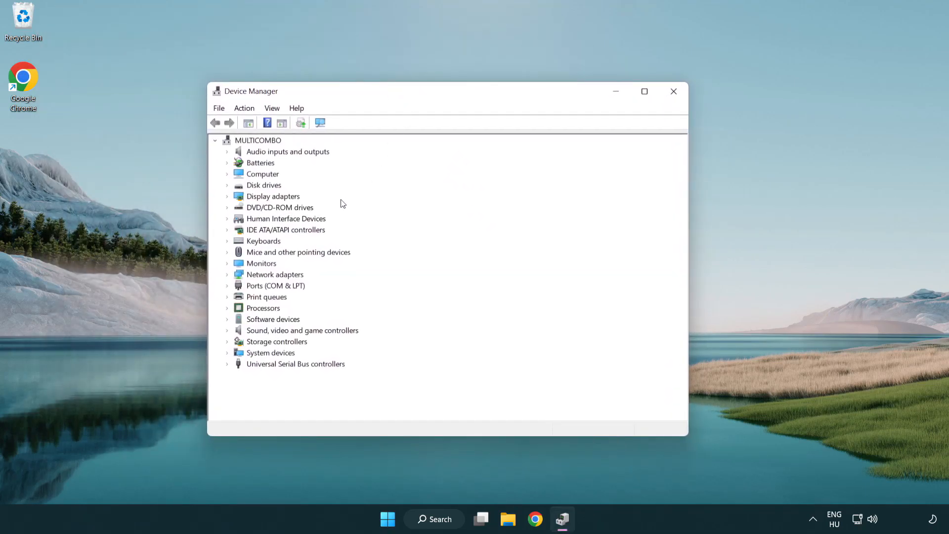
{"action": "left_click", "coordinate": [271, 196]}
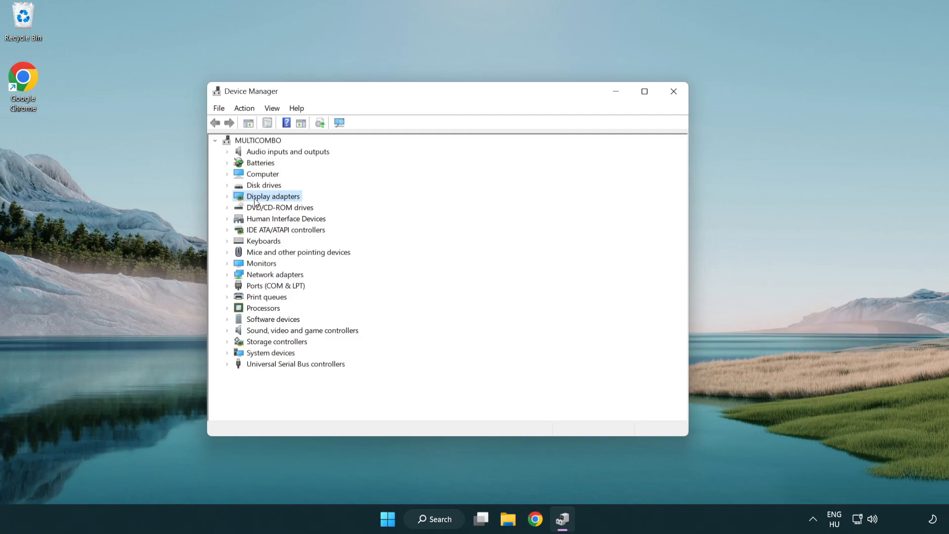
{"action": "left_click", "coordinate": [227, 195]}
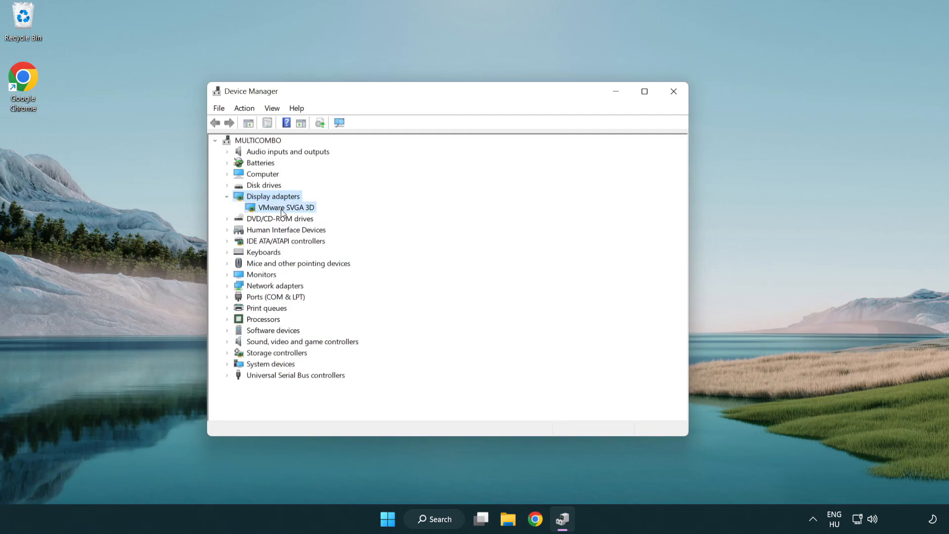
{"action": "left_click", "coordinate": [285, 207]}
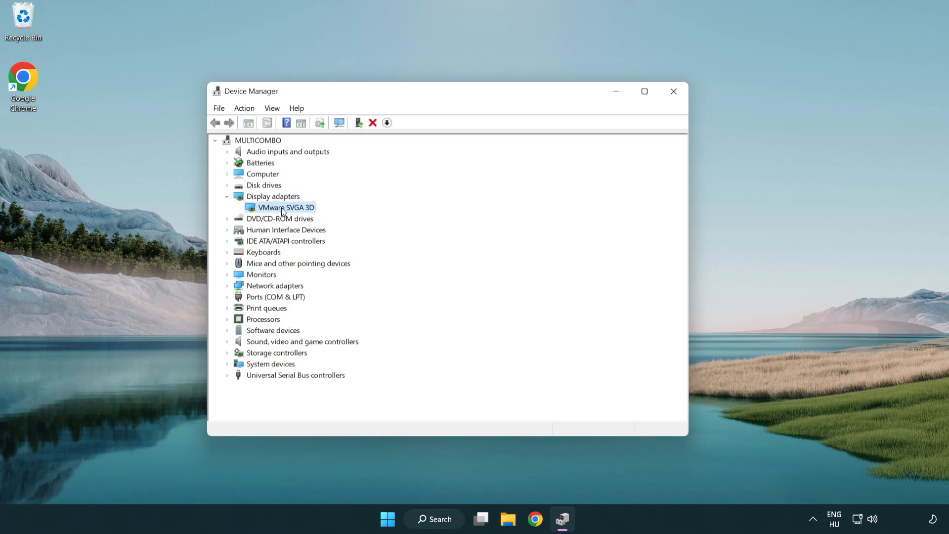
{"action": "right_click", "coordinate": [285, 207]}
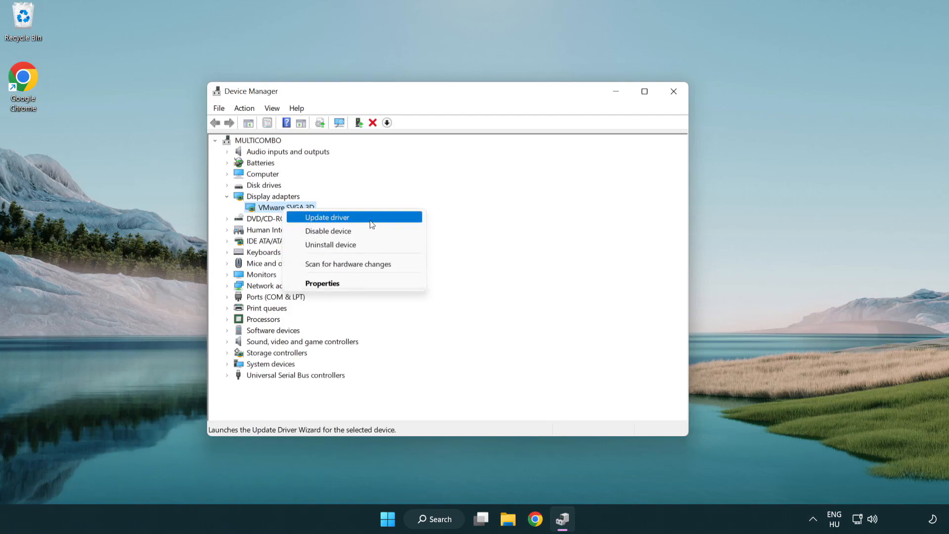
{"action": "left_click", "coordinate": [326, 217]}
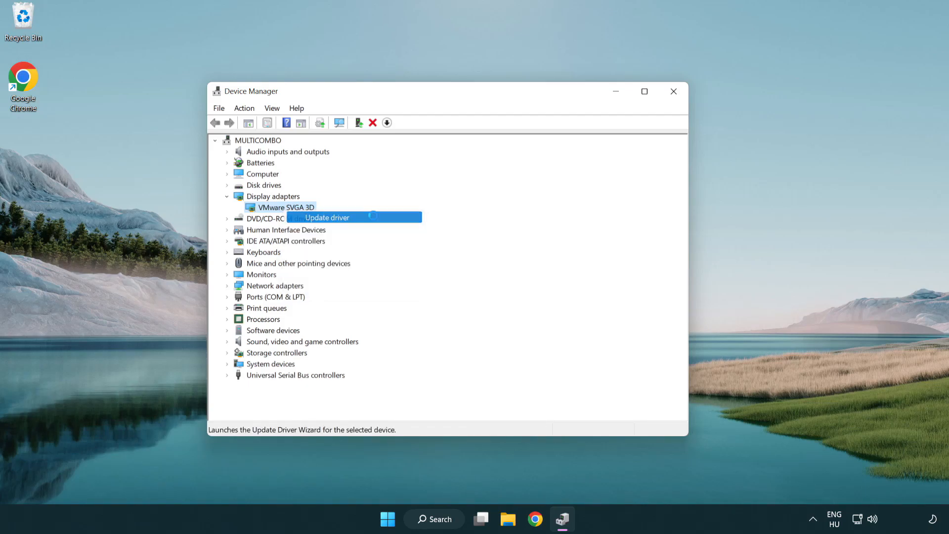
Search automatically for the VMware SVGA 3D driver, dismiss the already-installed result, and close Device Manager
{"action": "left_click", "coordinate": [327, 218]}
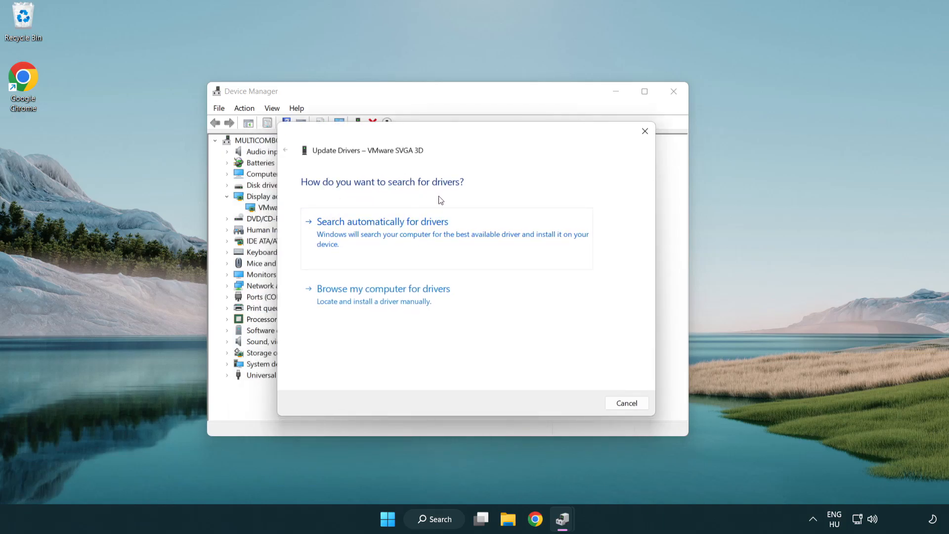
{"action": "mouse_move", "coordinate": [424, 237]}
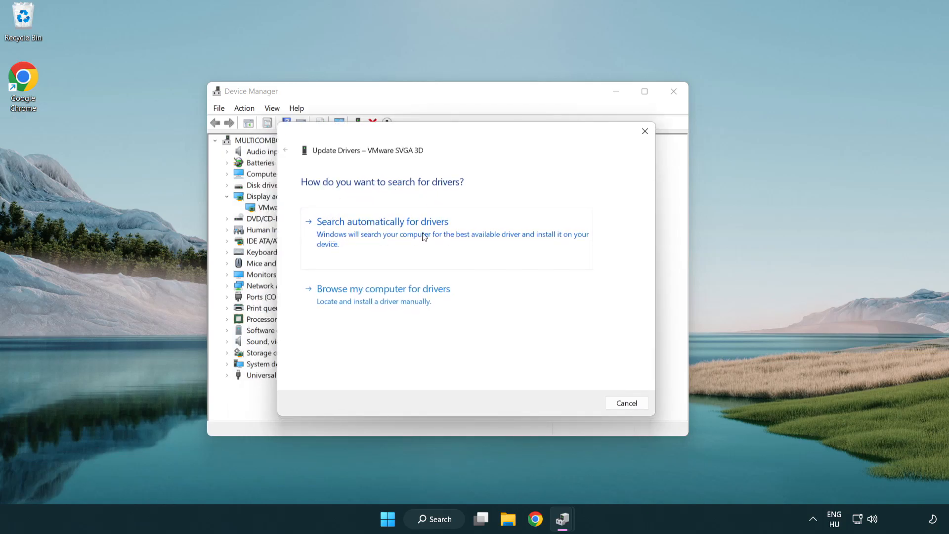
{"action": "left_click", "coordinate": [382, 221]}
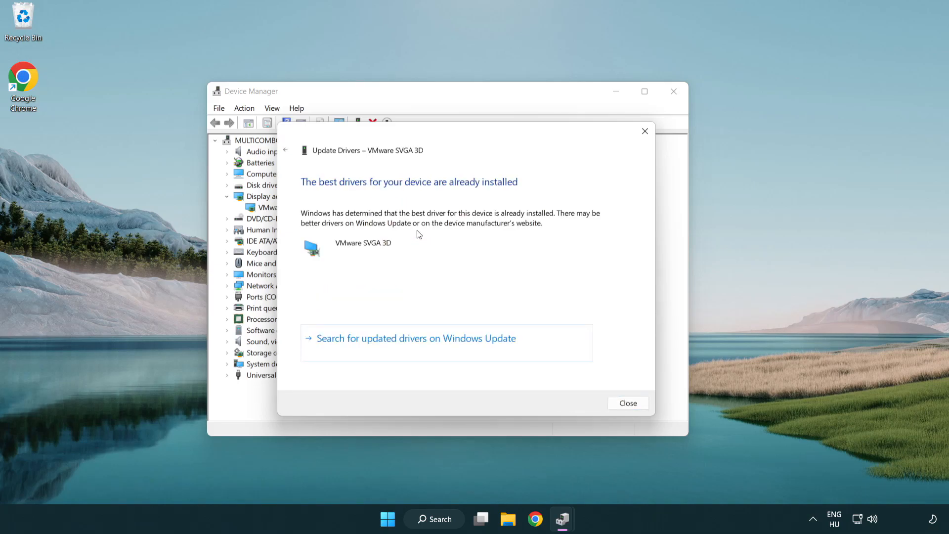
{"action": "mouse_move", "coordinate": [327, 192]}
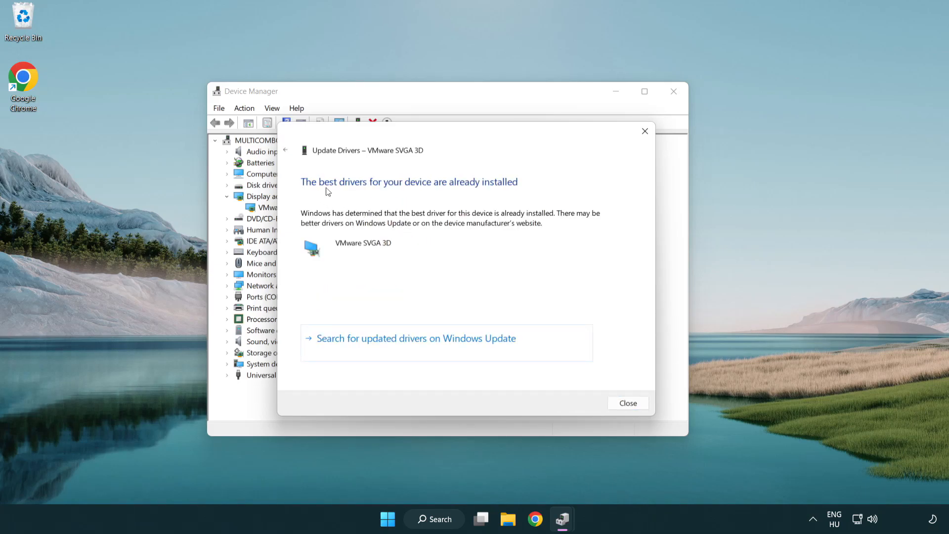
{"action": "mouse_move", "coordinate": [445, 259]}
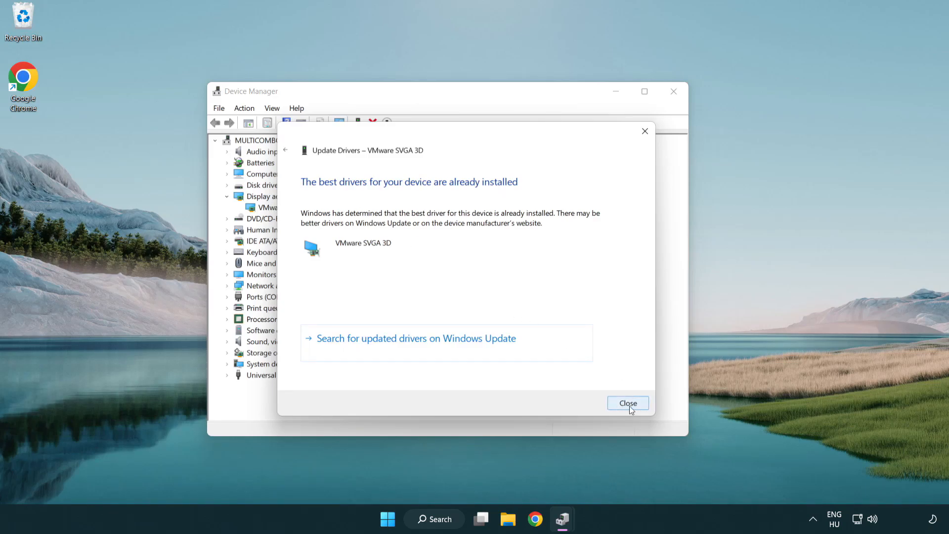
{"action": "left_click", "coordinate": [628, 403]}
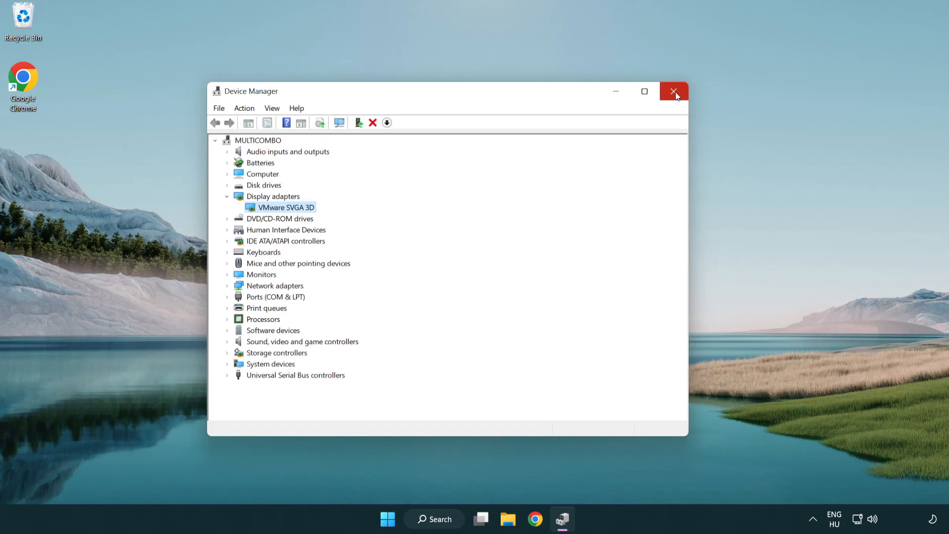
{"action": "left_click", "coordinate": [674, 91]}
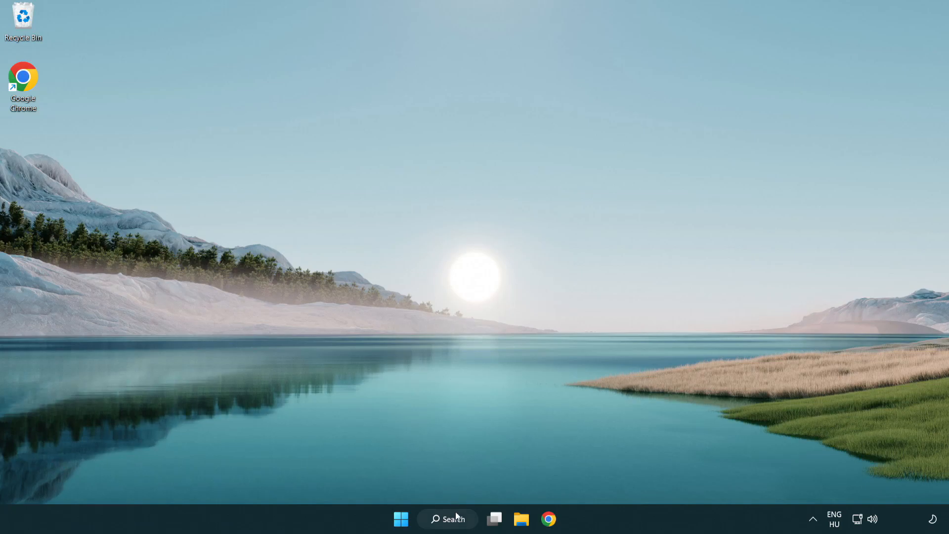
Search Windows for "update" to reach the Windows Update settings
{"action": "left_click", "coordinate": [447, 518]}
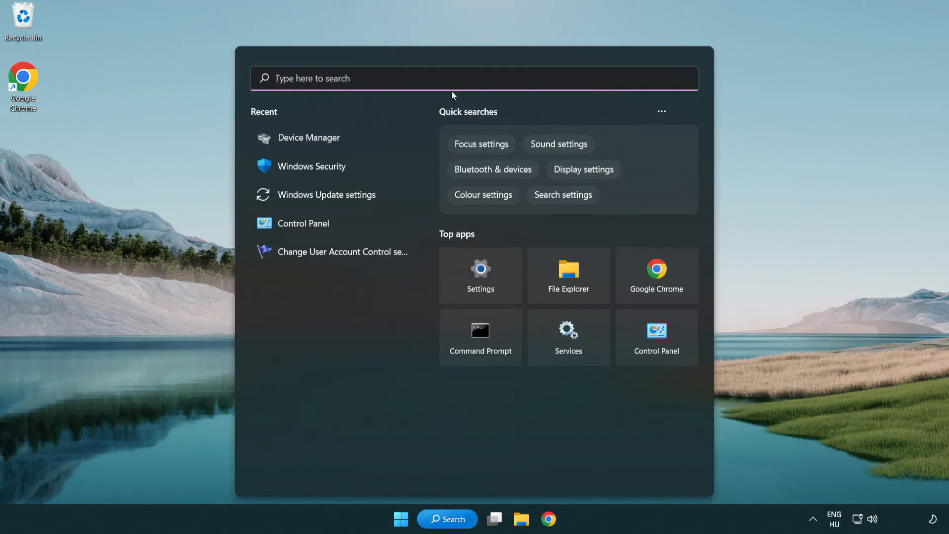
{"action": "type", "text": "u"}
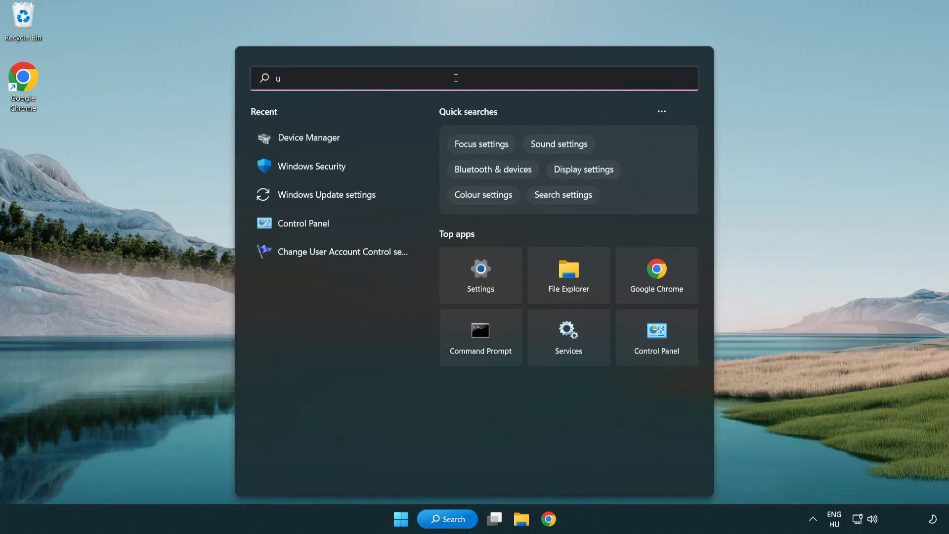
{"action": "type", "text": "pdate"}
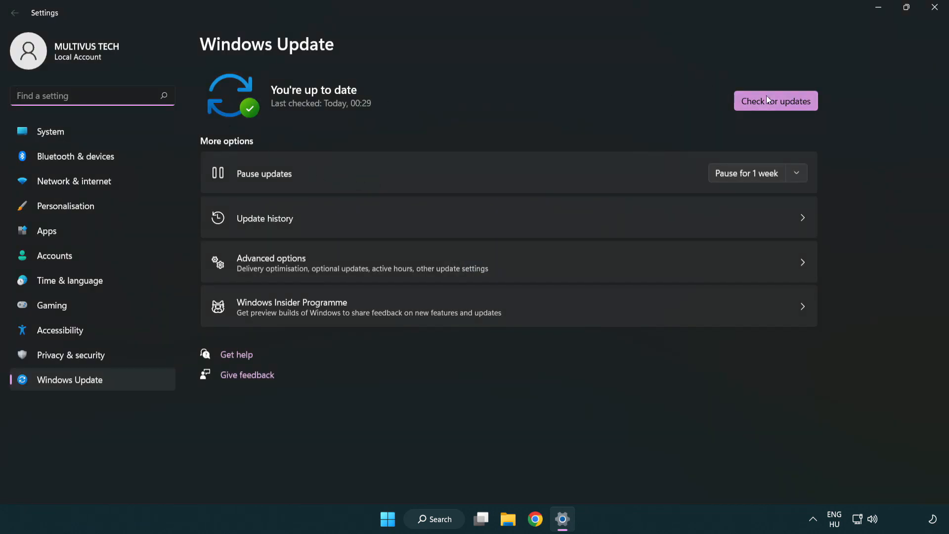
Run Check for updates, which reports the system is still up to date
{"action": "left_click", "coordinate": [776, 100]}
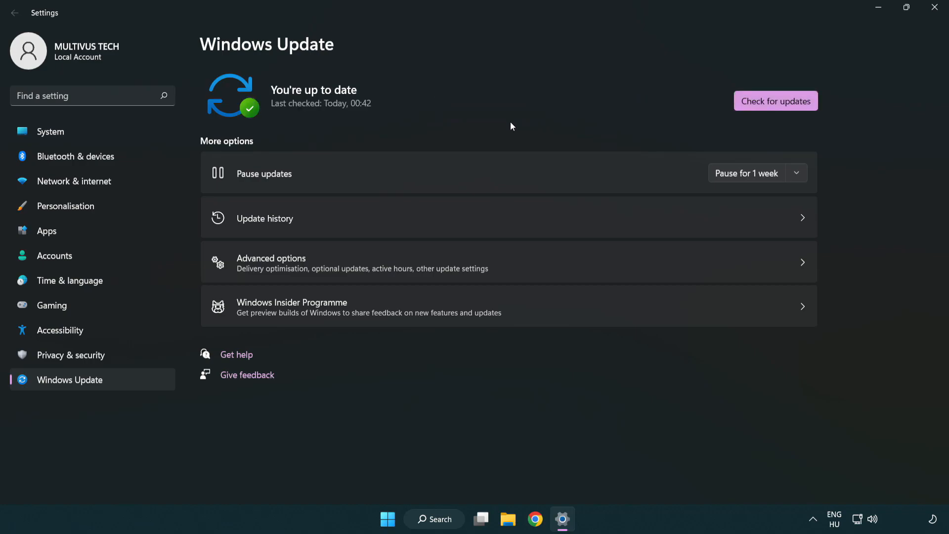
{"action": "mouse_move", "coordinate": [815, 61]}
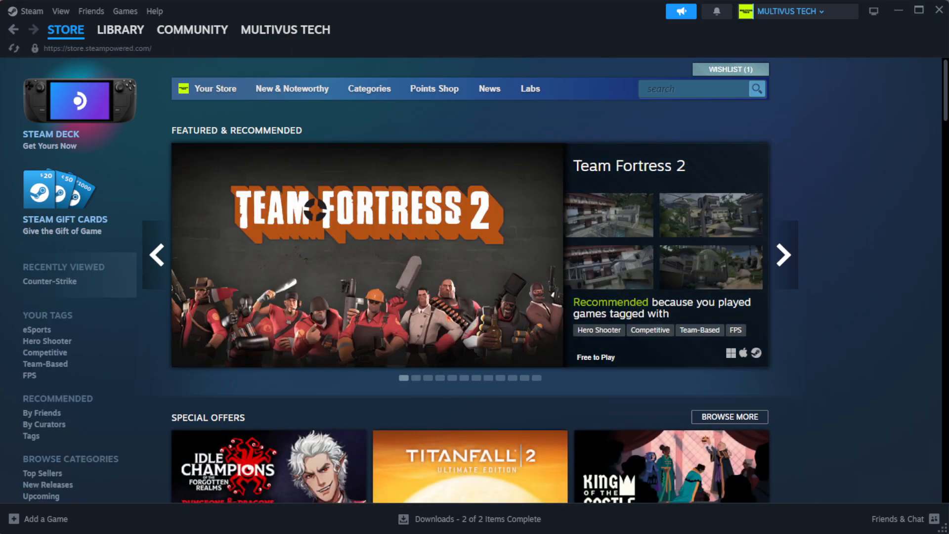
Go to the Steam Library and bring up the favorited game's context menu
{"action": "left_click", "coordinate": [121, 30]}
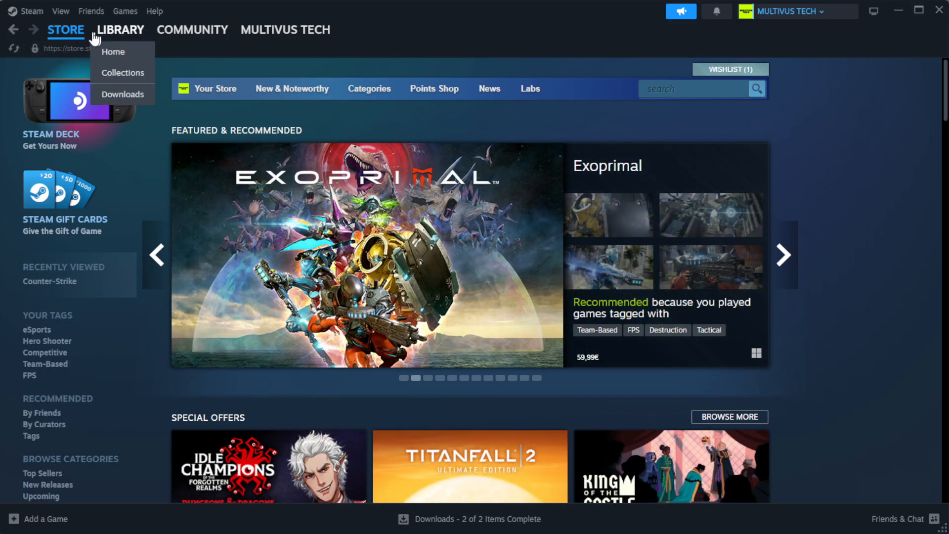
{"action": "left_click", "coordinate": [113, 52]}
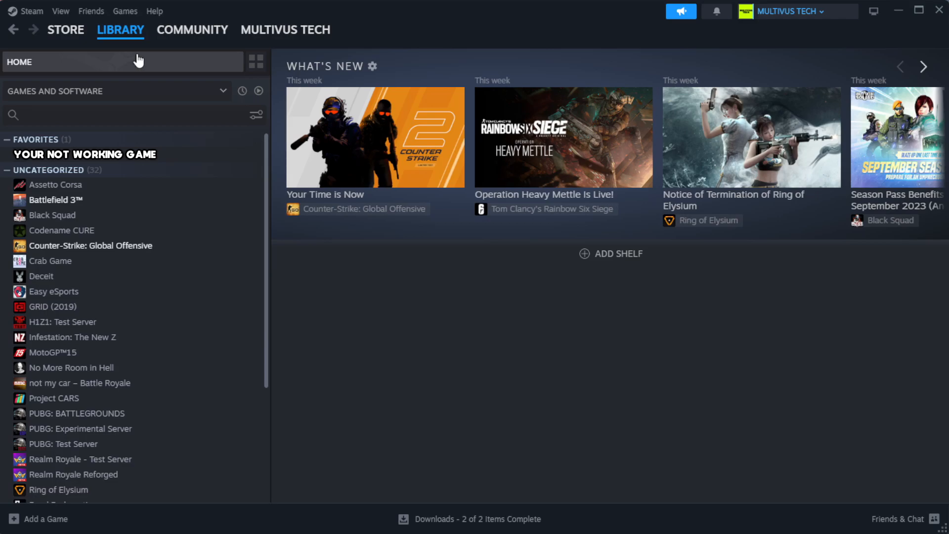
{"action": "mouse_move", "coordinate": [222, 153]}
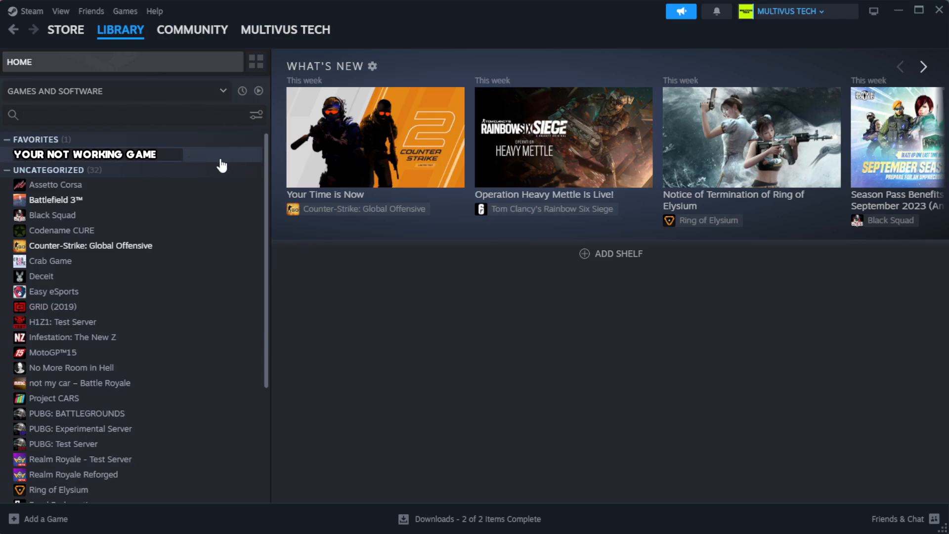
{"action": "mouse_move", "coordinate": [235, 163]}
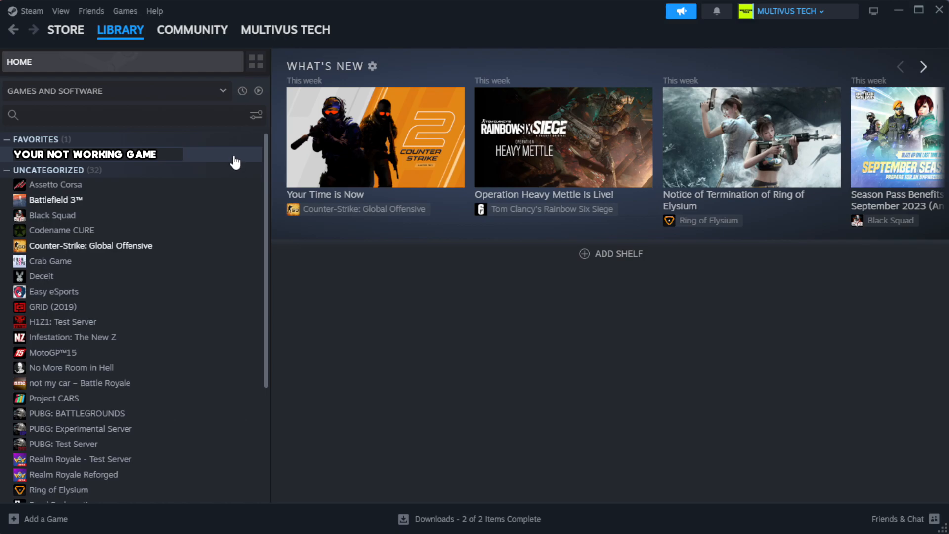
{"action": "right_click", "coordinate": [85, 154]}
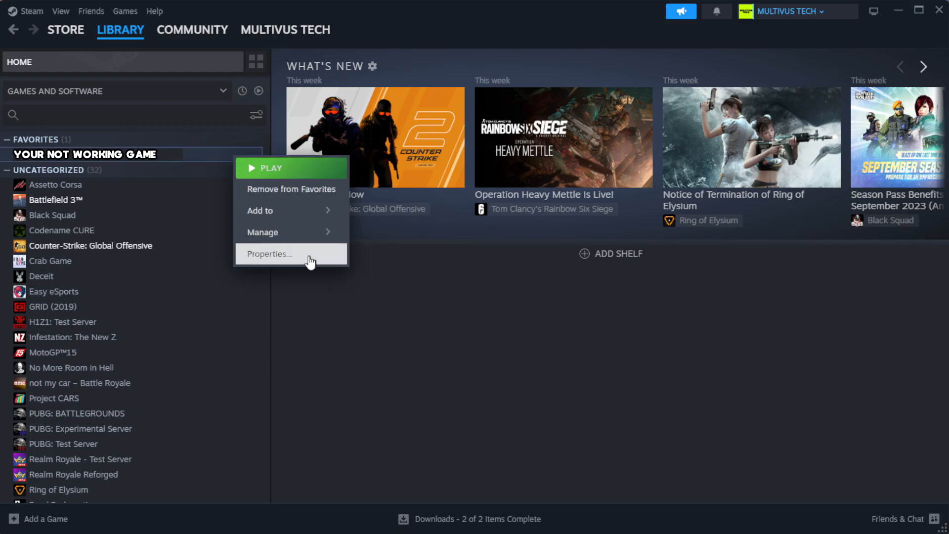
Verify the game's files from Properties > Installed Files, validating all 1039 files
{"action": "left_click", "coordinate": [268, 253]}
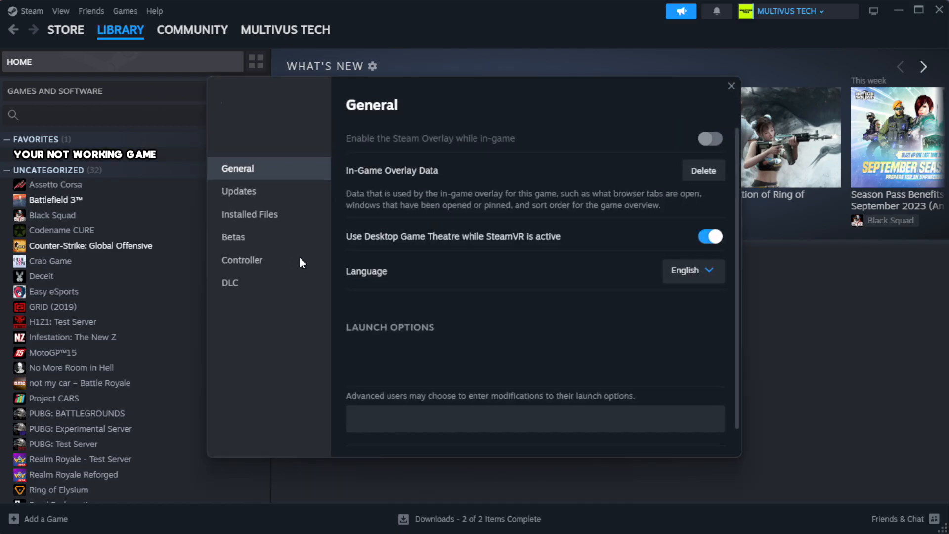
{"action": "mouse_move", "coordinate": [268, 237]}
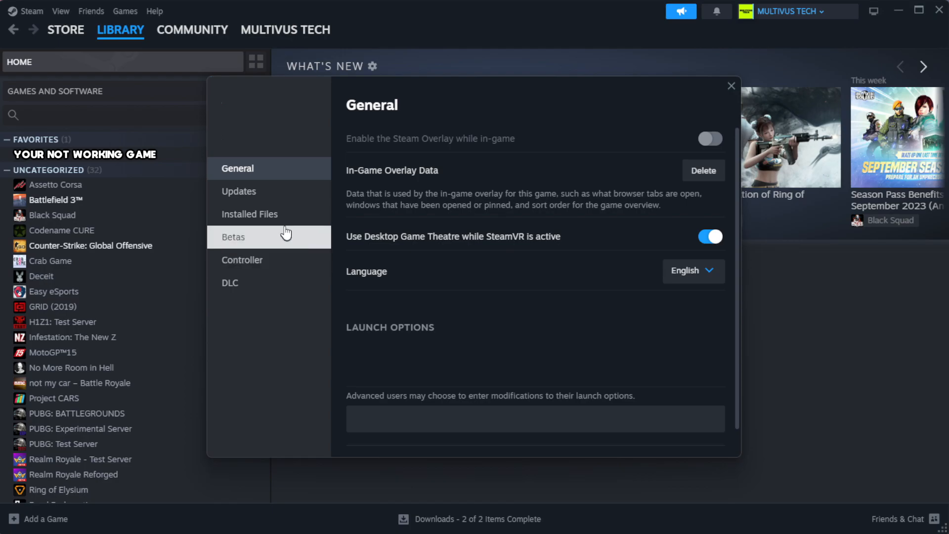
{"action": "mouse_move", "coordinate": [250, 213]}
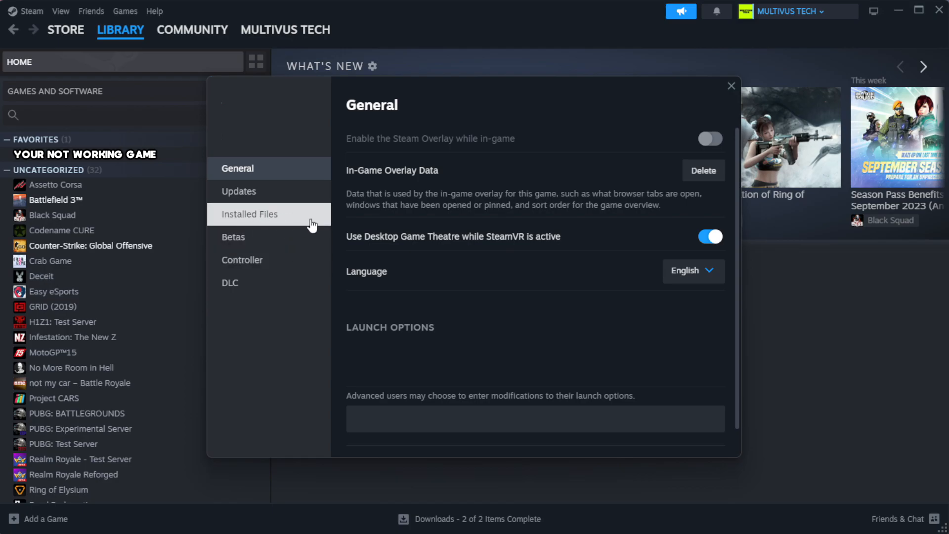
{"action": "left_click", "coordinate": [249, 213]}
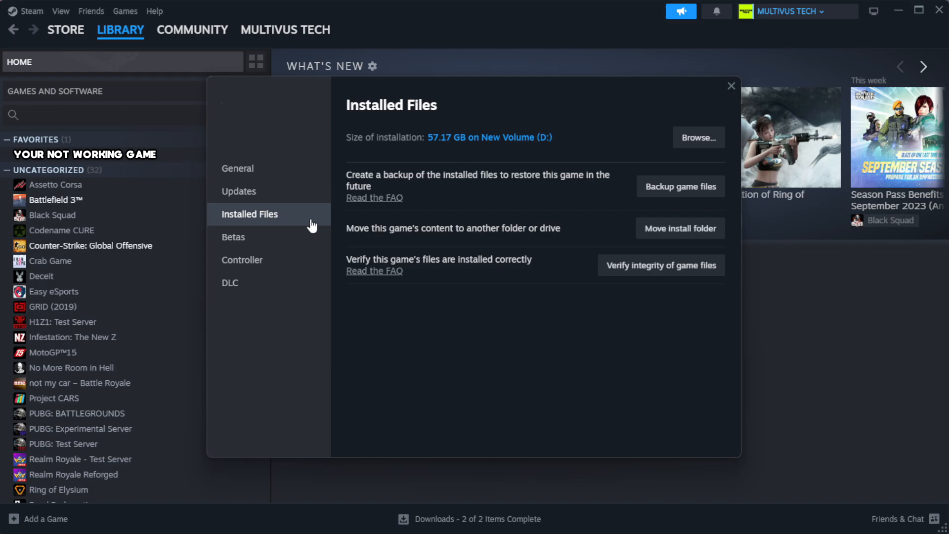
{"action": "mouse_move", "coordinate": [668, 309]}
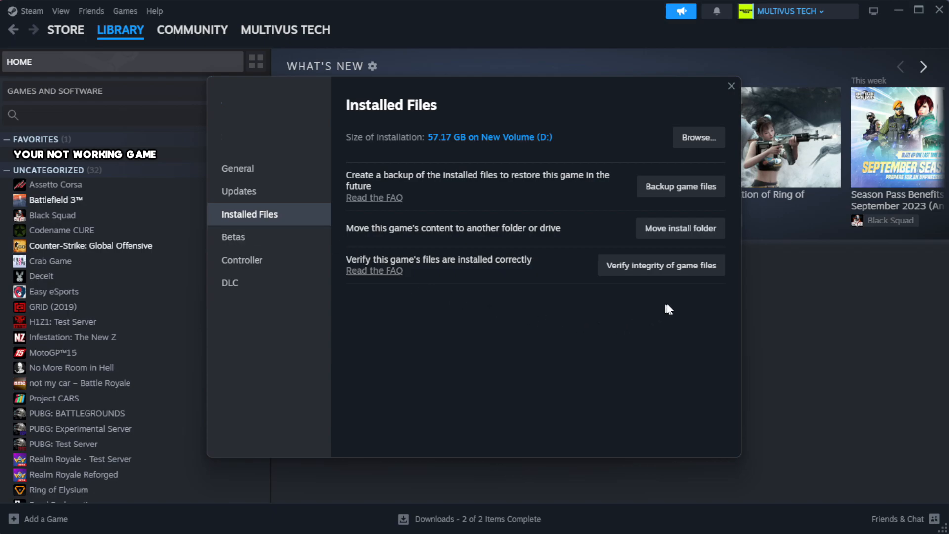
{"action": "mouse_move", "coordinate": [642, 269]}
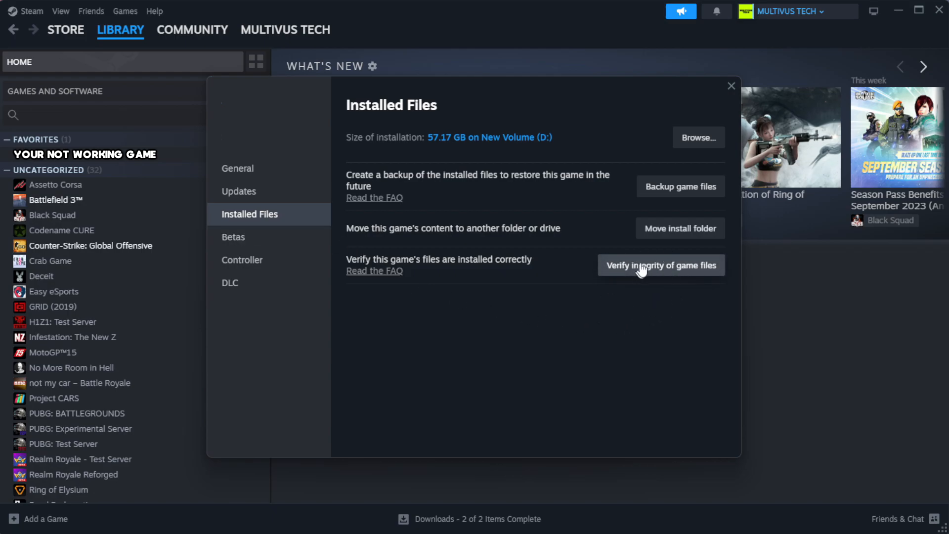
{"action": "mouse_move", "coordinate": [667, 276]}
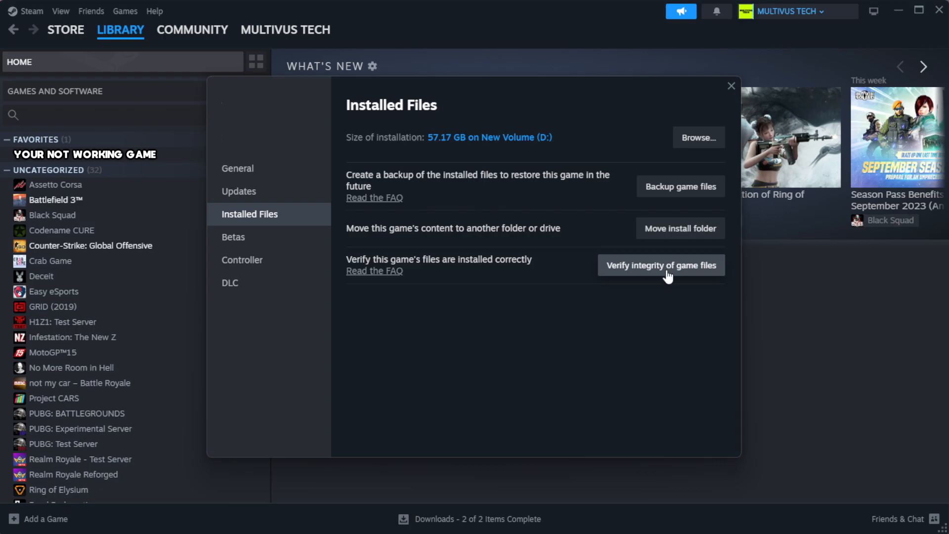
{"action": "left_click", "coordinate": [661, 265]}
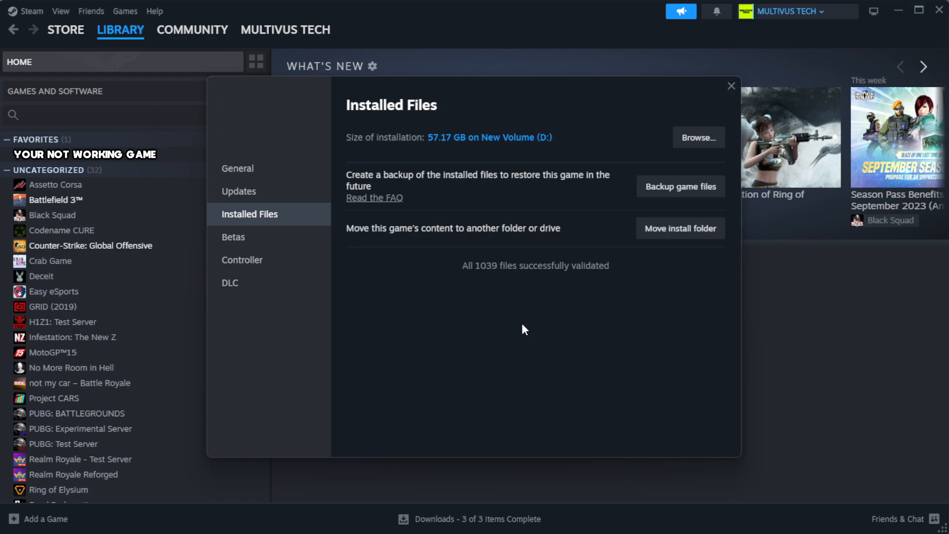
{"action": "mouse_move", "coordinate": [544, 284]}
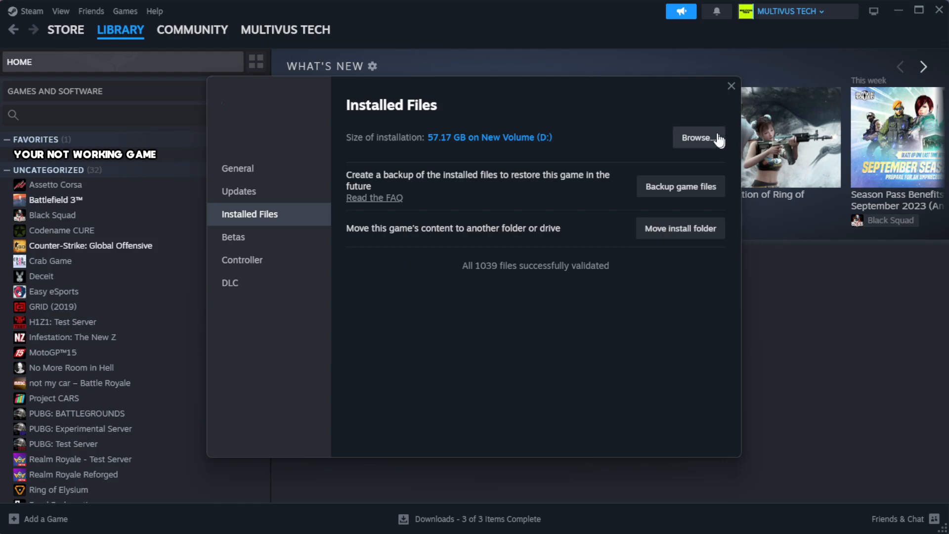
Browse the game's local install folder in File Explorer
{"action": "left_click", "coordinate": [698, 137]}
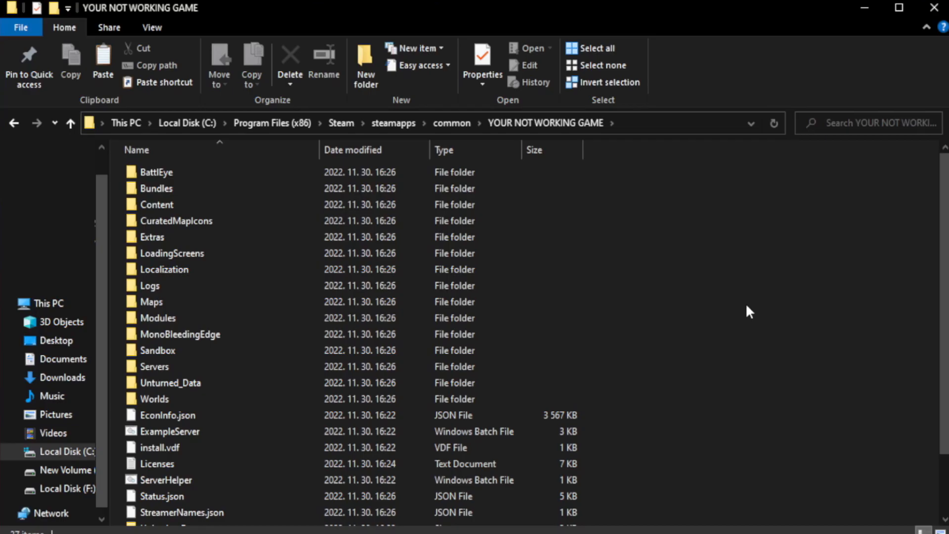
{"action": "scroll", "scroll_direction": "down", "scroll_amount": 3}
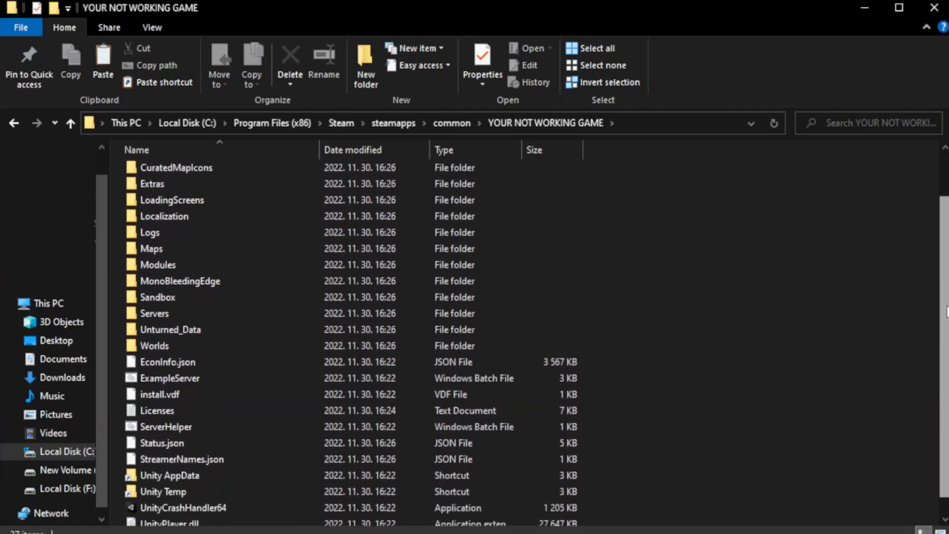
{"action": "scroll", "scroll_direction": "down", "scroll_amount": 3}
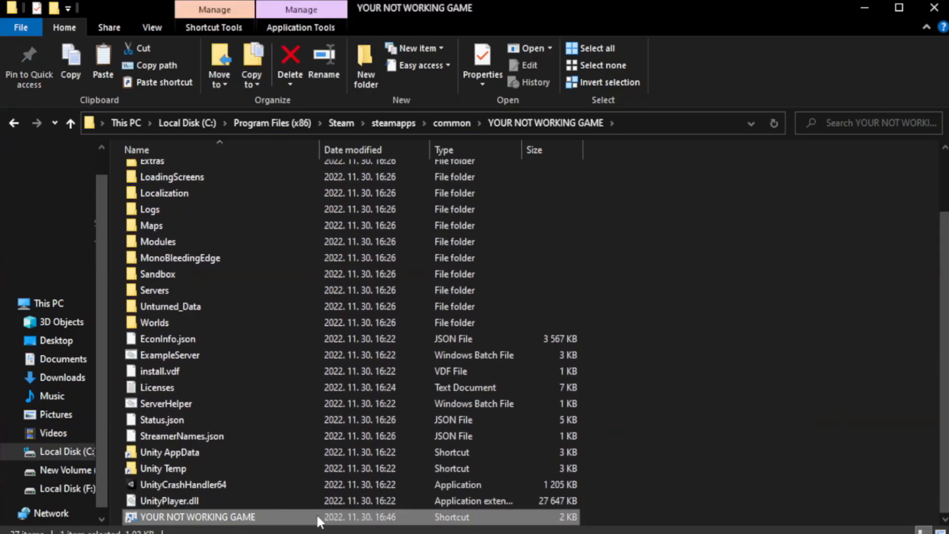
Open Properties for the YOUR NOT WORKING GAME shortcut in the game folder
{"action": "right_click", "coordinate": [197, 517]}
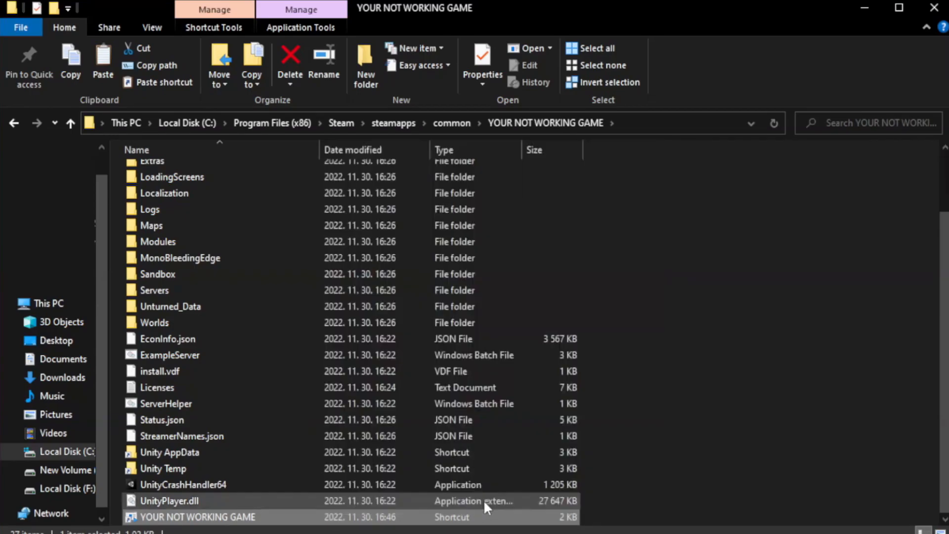
{"action": "left_click", "coordinate": [482, 61]}
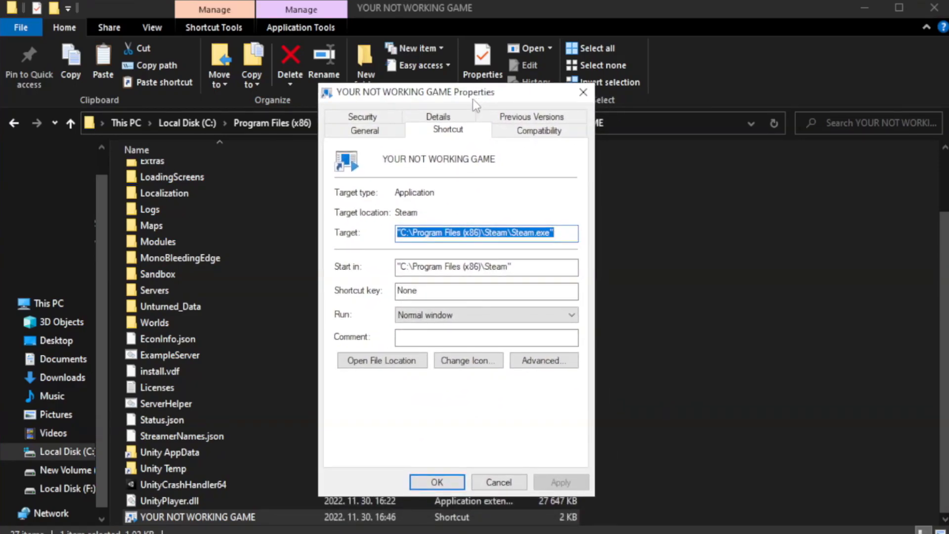
{"action": "mouse_move", "coordinate": [538, 130]}
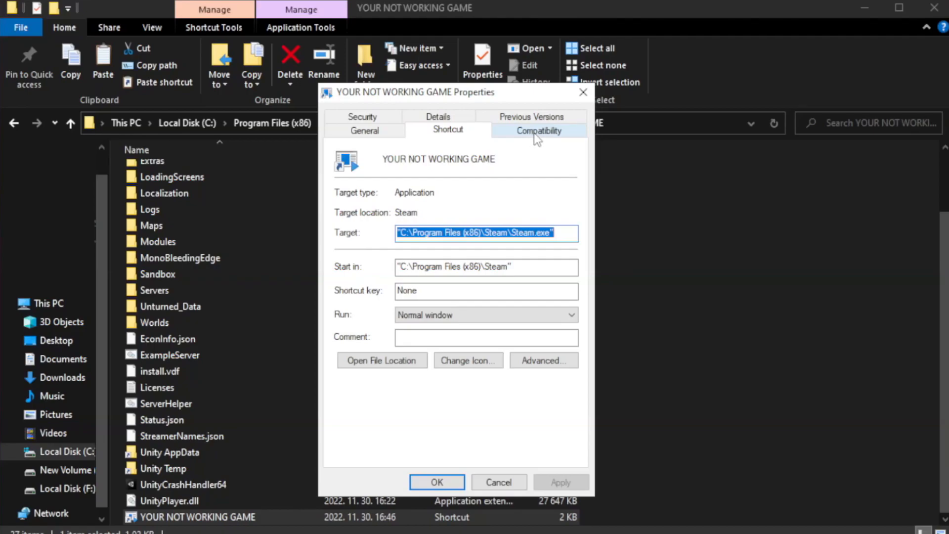
Set the shortcut to Windows 8 compatibility, fullscreen optimizations off, run as administrator, and apply
{"action": "left_click", "coordinate": [538, 129]}
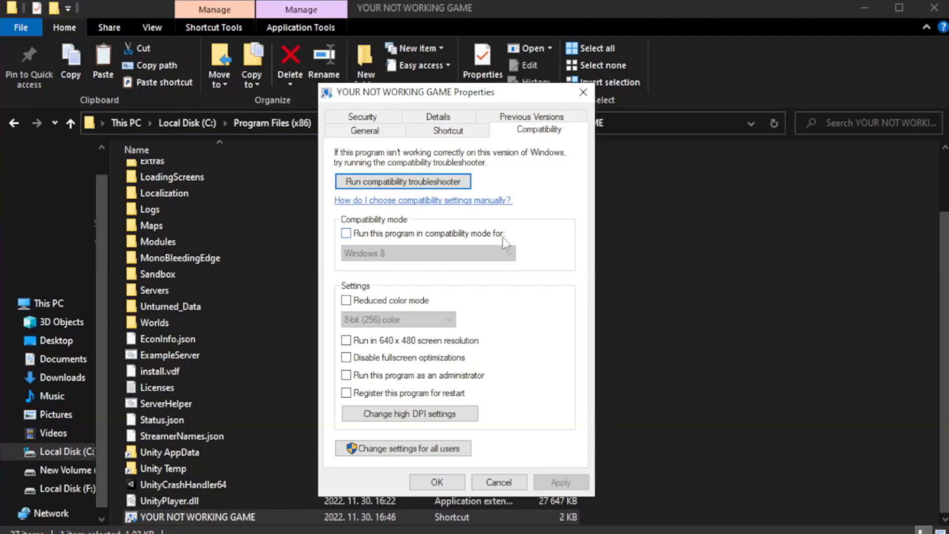
{"action": "left_click", "coordinate": [346, 233]}
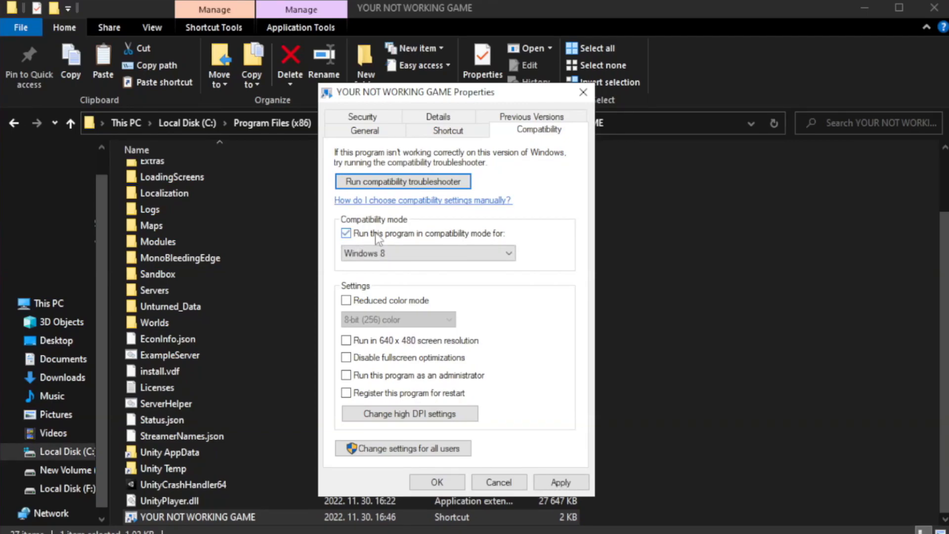
{"action": "left_click", "coordinate": [428, 253]}
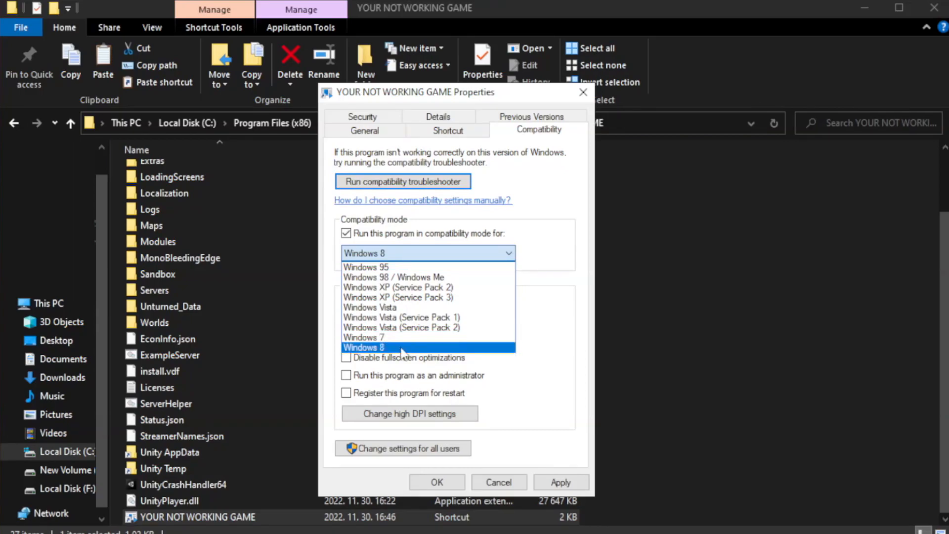
{"action": "left_click", "coordinate": [364, 347]}
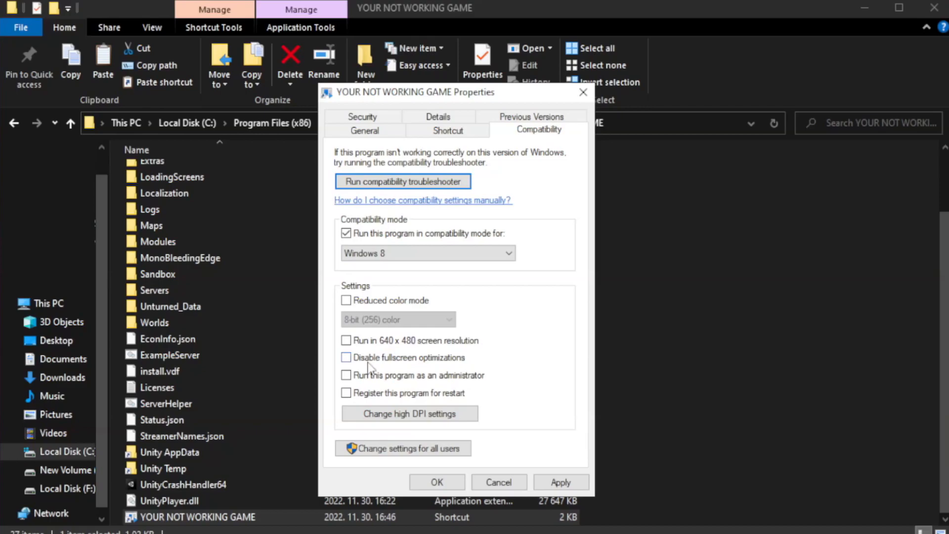
{"action": "left_click", "coordinate": [346, 357]}
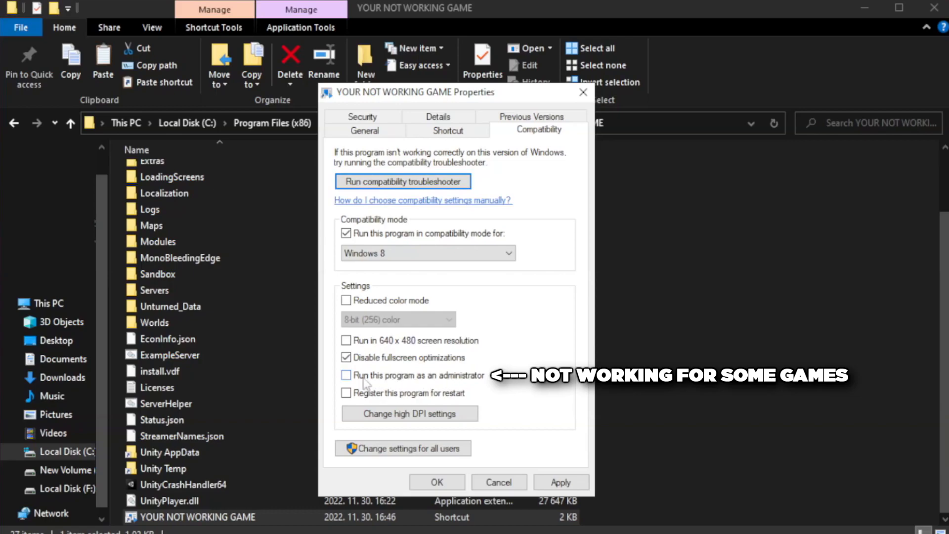
{"action": "left_click", "coordinate": [346, 375]}
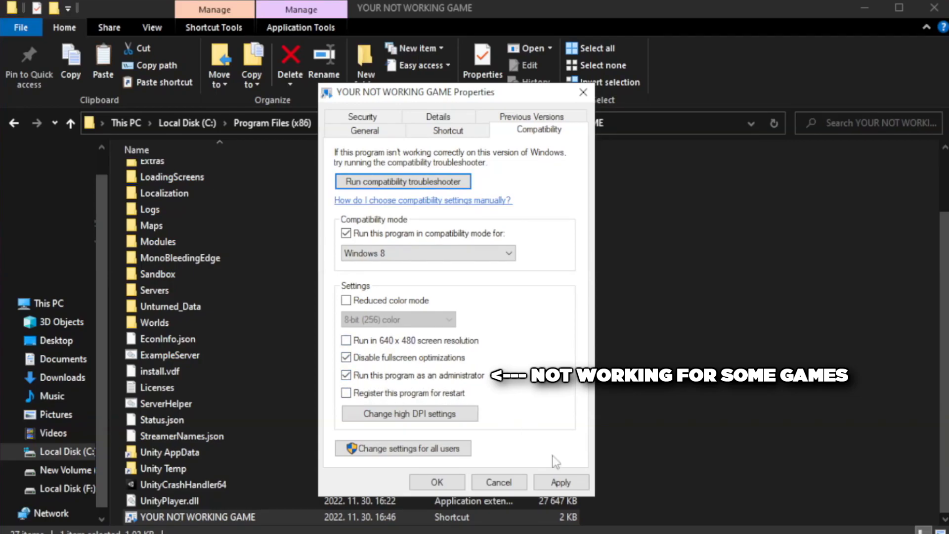
{"action": "left_click", "coordinate": [437, 482]}
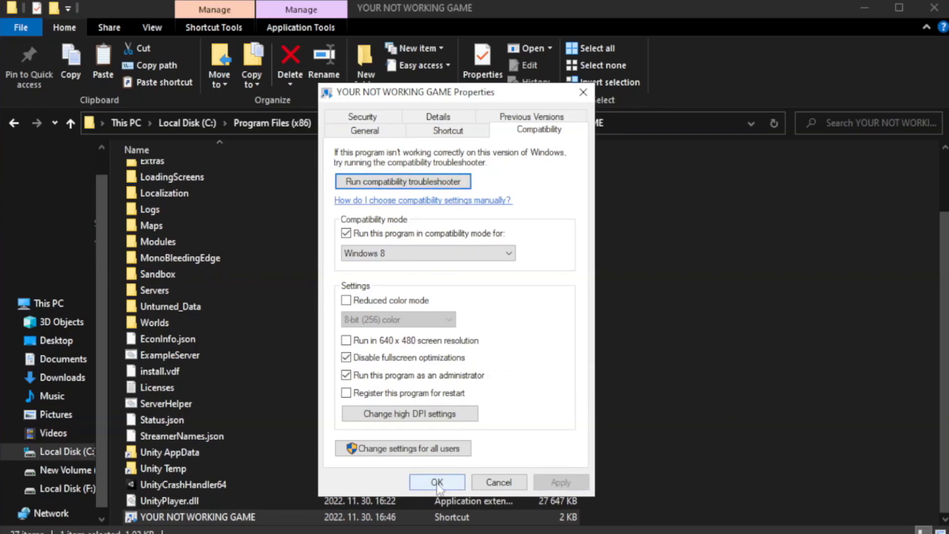
{"action": "left_click", "coordinate": [437, 483]}
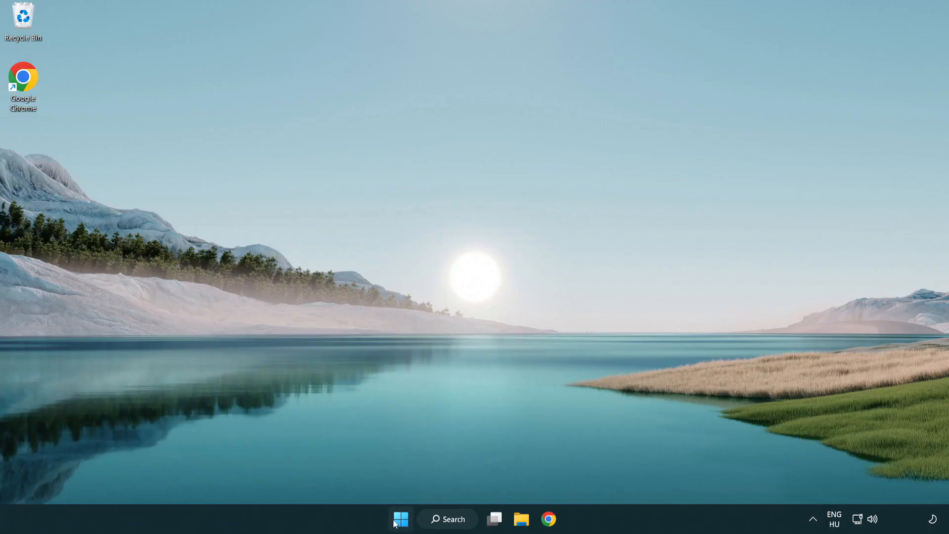
Open Task Manager from the Start quick-links menu and show its Startup apps
{"action": "right_click", "coordinate": [400, 519]}
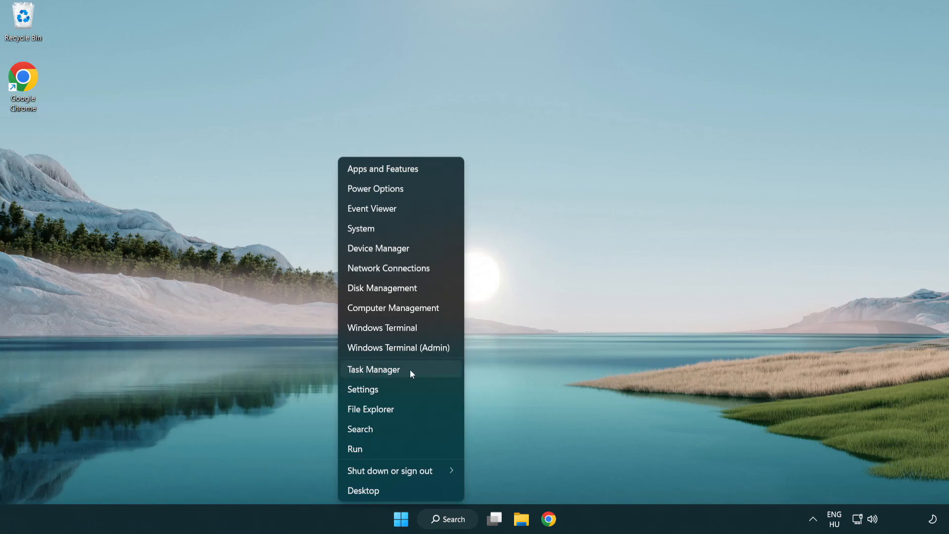
{"action": "left_click", "coordinate": [374, 370]}
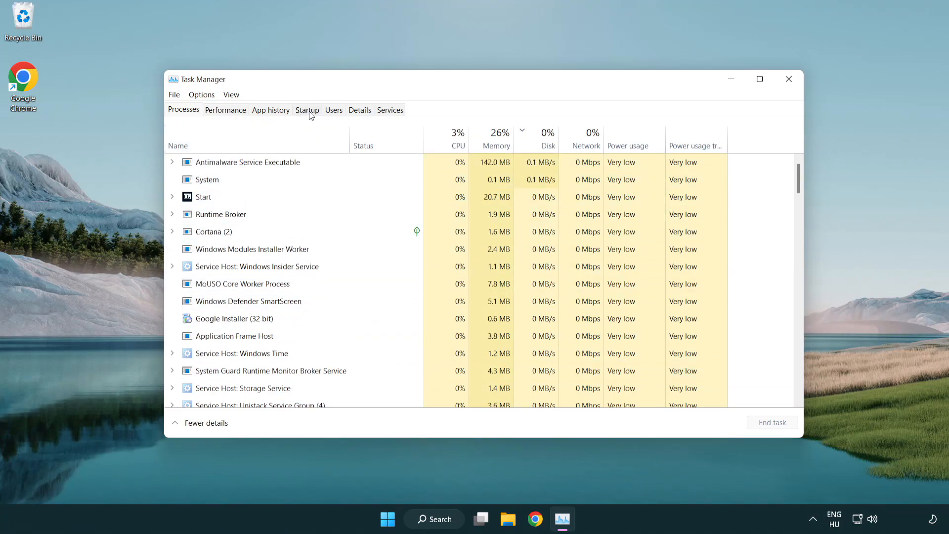
{"action": "left_click", "coordinate": [307, 110]}
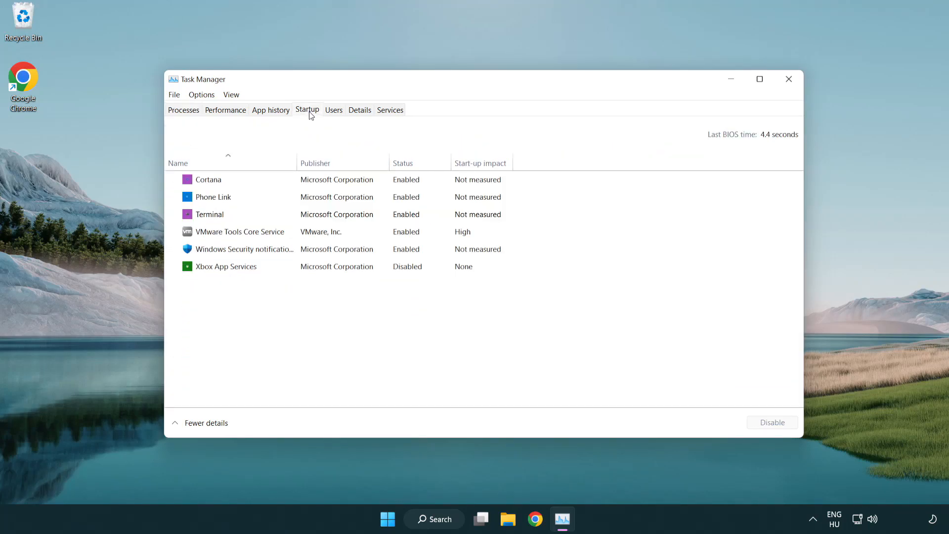
Disable Terminal, Phone Link, Cortana and Windows Security notifications at start-up, then close Task Manager
{"action": "left_click", "coordinate": [210, 214]}
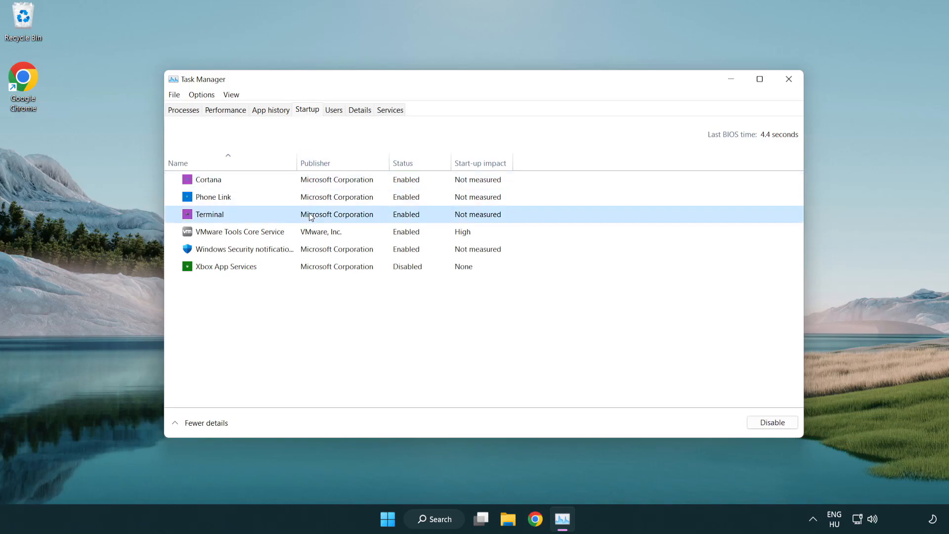
{"action": "left_click", "coordinate": [771, 422]}
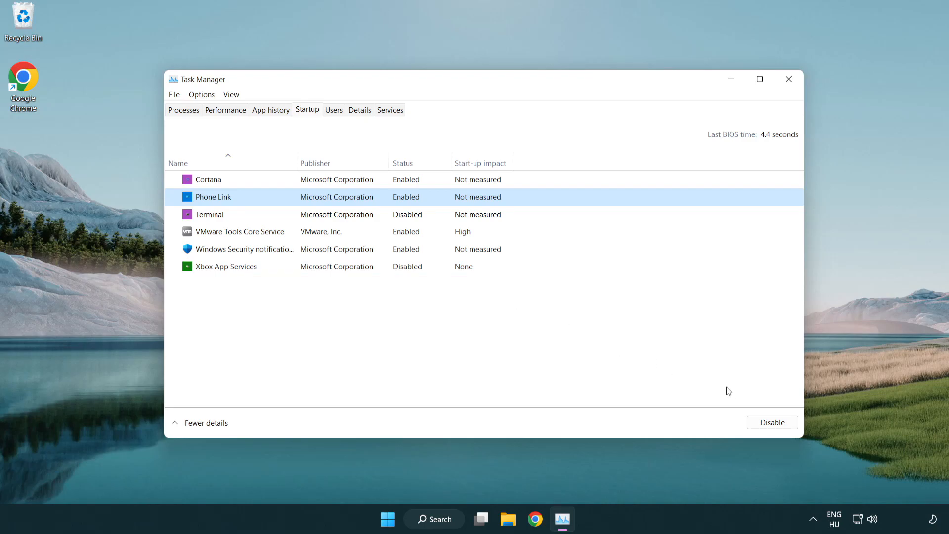
{"action": "left_click", "coordinate": [772, 422]}
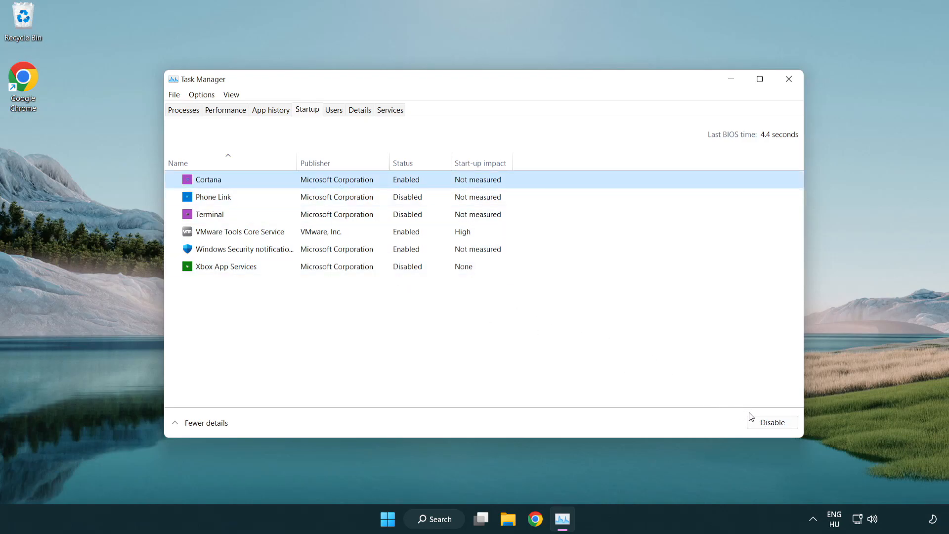
{"action": "left_click", "coordinate": [771, 422]}
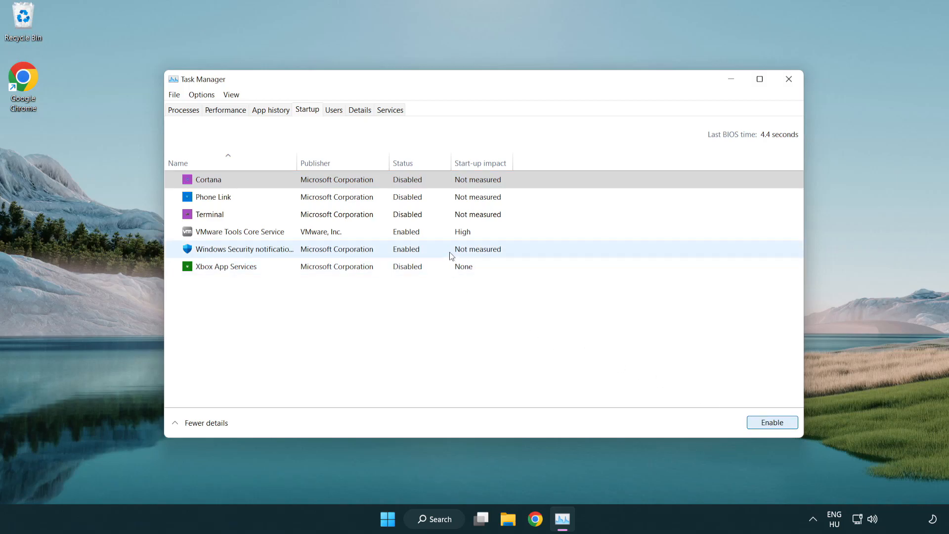
{"action": "left_click", "coordinate": [772, 421]}
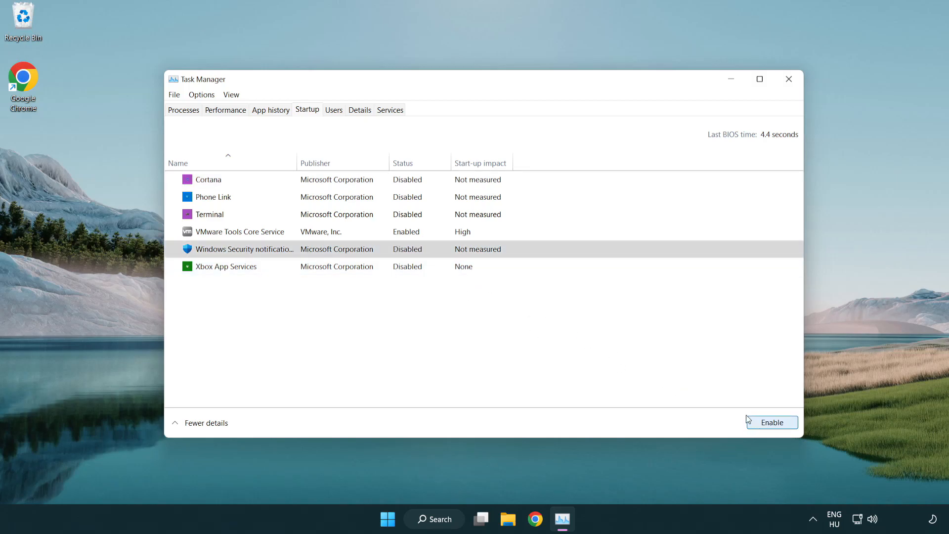
{"action": "mouse_move", "coordinate": [769, 109]}
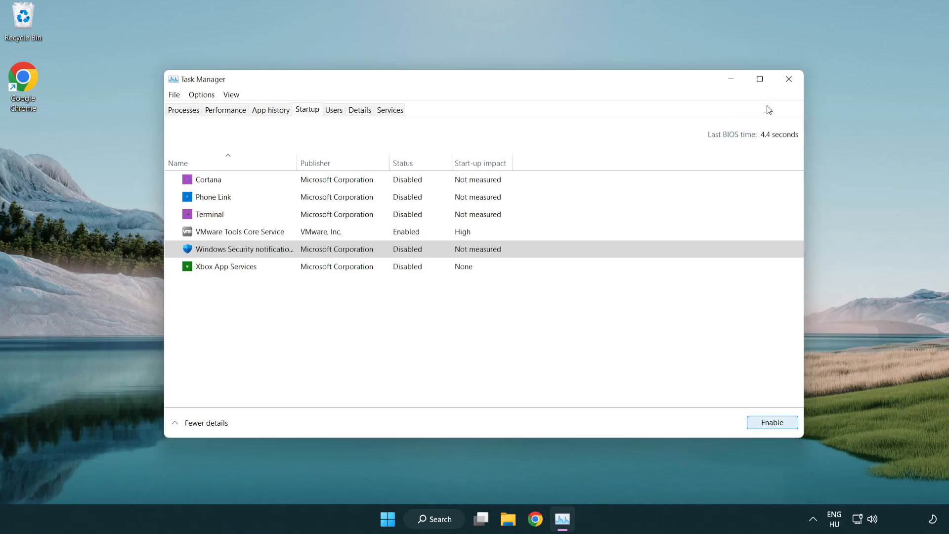
{"action": "mouse_move", "coordinate": [789, 79]}
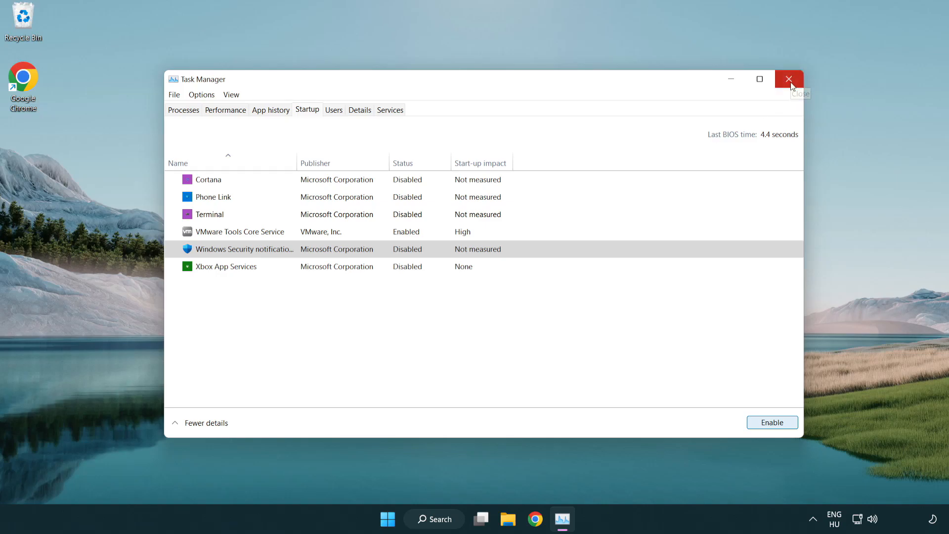
{"action": "left_click", "coordinate": [789, 79]}
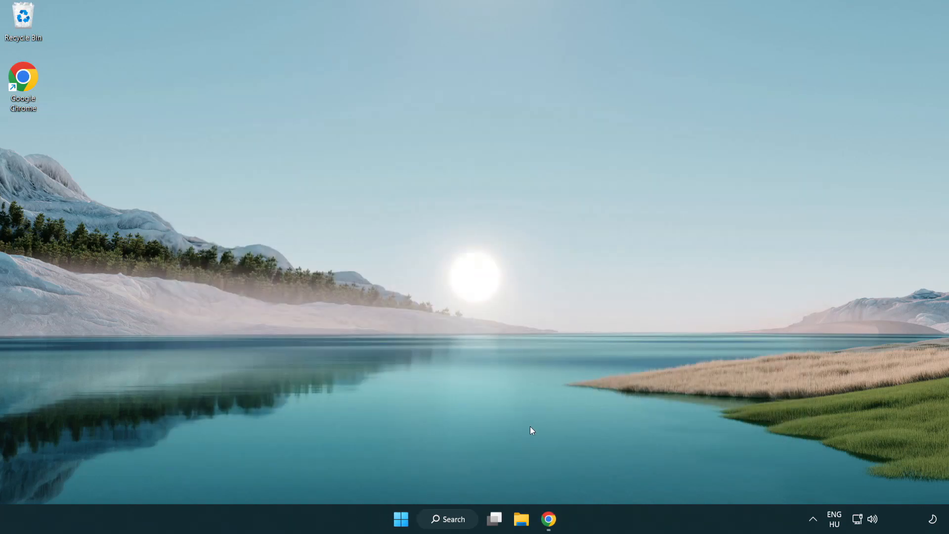
Download dxwebsetup.exe from the DirectX End-User Runtime page and launch it
{"action": "left_click", "coordinate": [547, 518]}
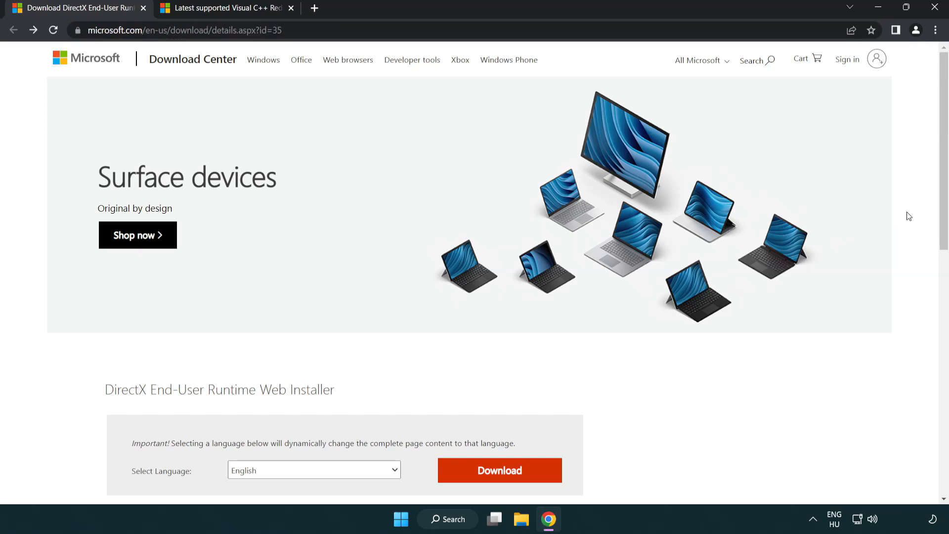
{"action": "scroll", "scroll_direction": "down", "scroll_amount": 3}
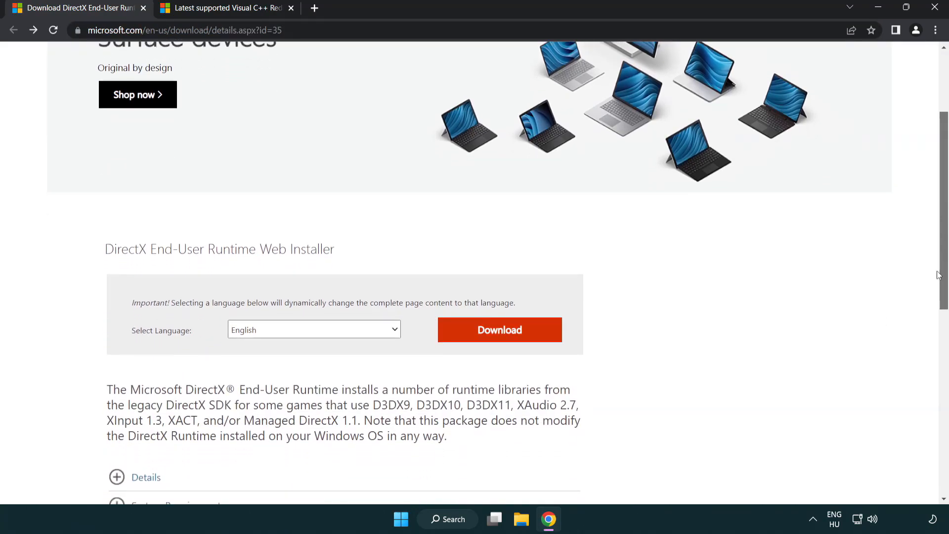
{"action": "mouse_move", "coordinate": [305, 339]}
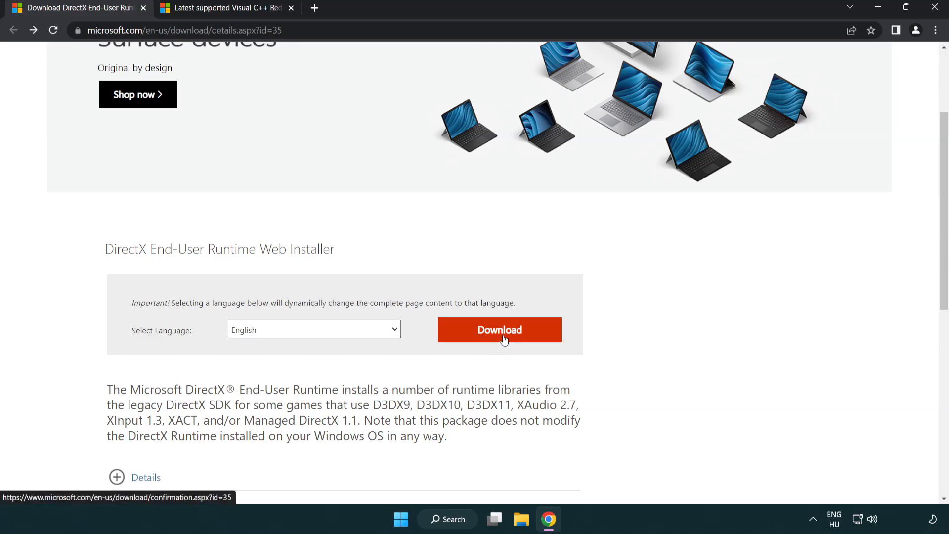
{"action": "left_click", "coordinate": [499, 330]}
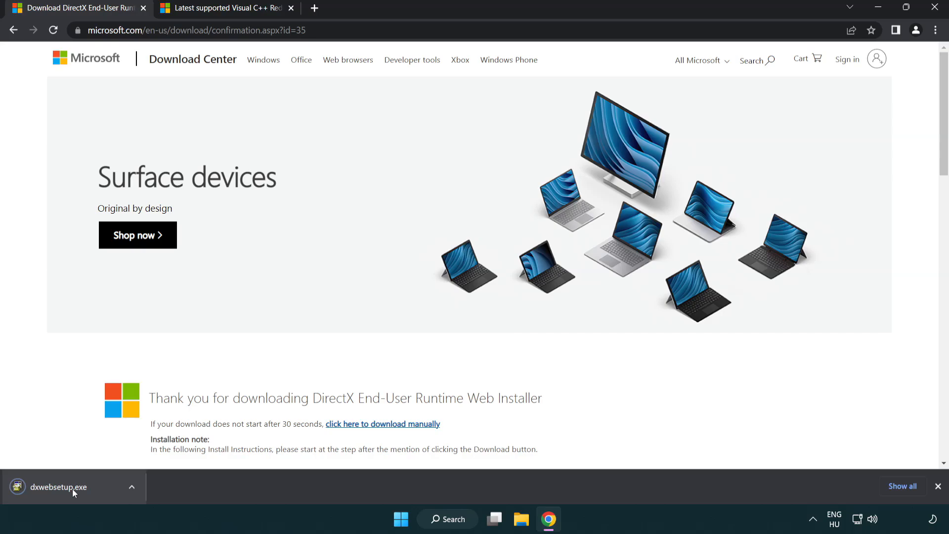
{"action": "mouse_move", "coordinate": [59, 486]}
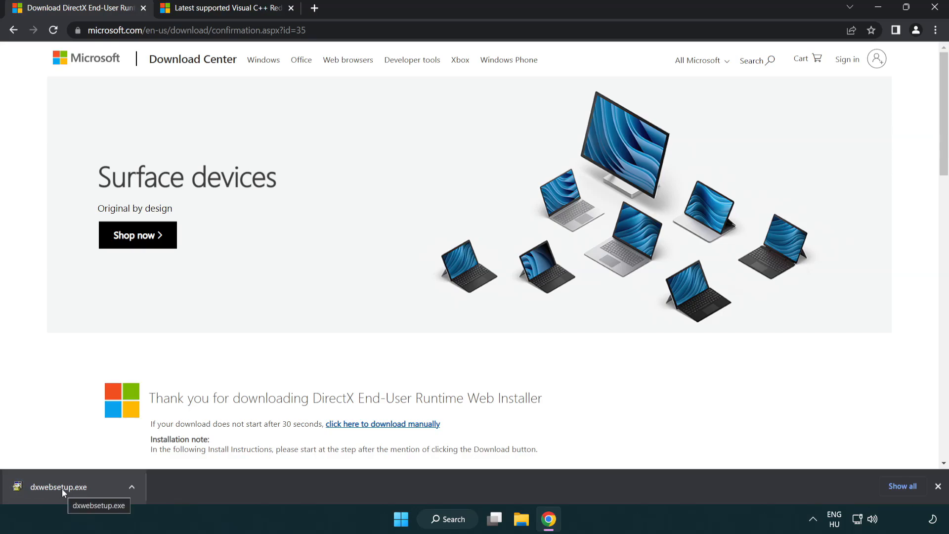
{"action": "left_click", "coordinate": [58, 486]}
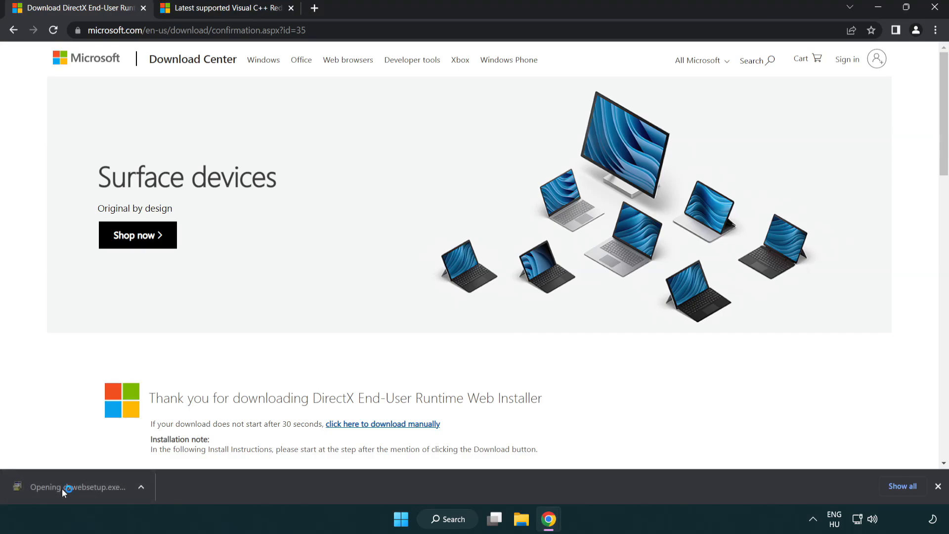
Centre the DirectX Setup window and accept the license agreement
{"action": "left_click", "coordinate": [77, 486]}
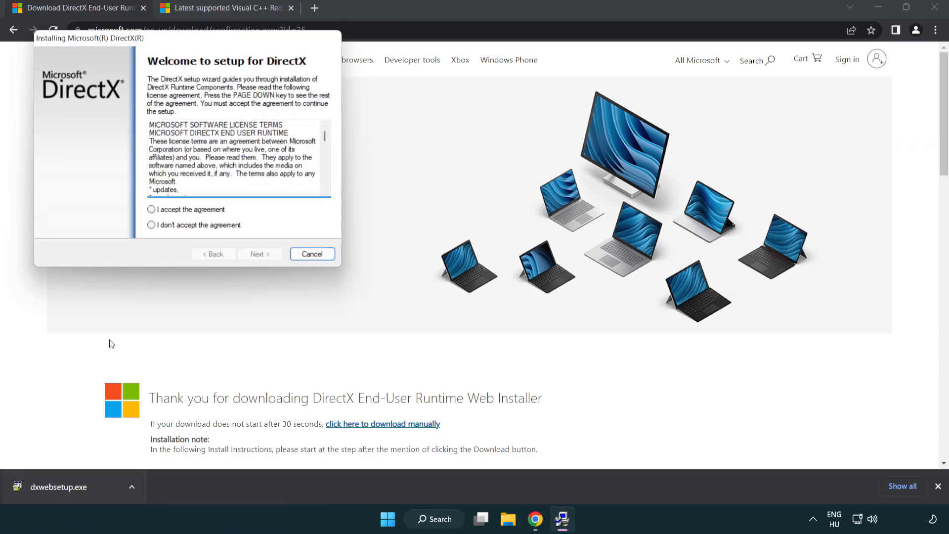
{"action": "left_click_drag", "start_coordinate": [89, 37], "coordinate": [367, 146]}
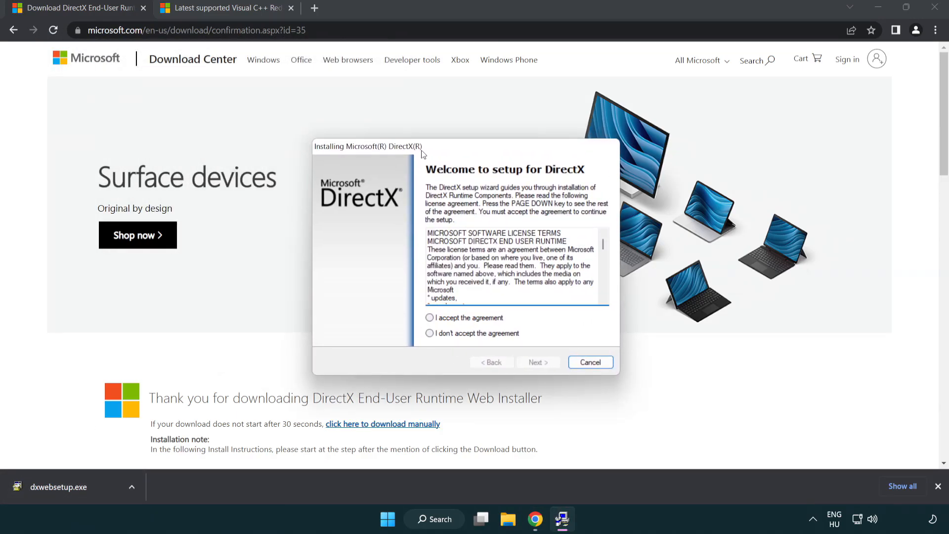
{"action": "scroll", "scroll_direction": "down", "scroll_amount": 3}
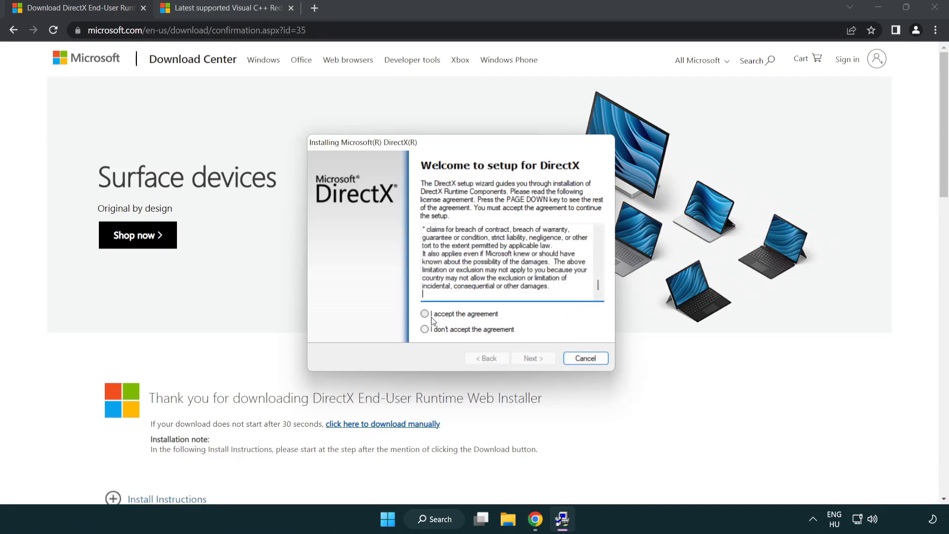
{"action": "left_click", "coordinate": [424, 313]}
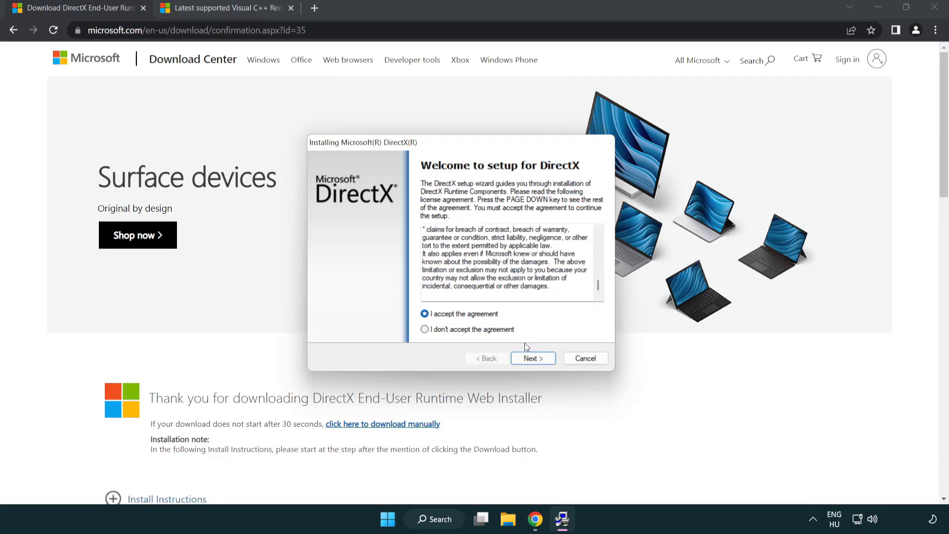
{"action": "left_click", "coordinate": [532, 358]}
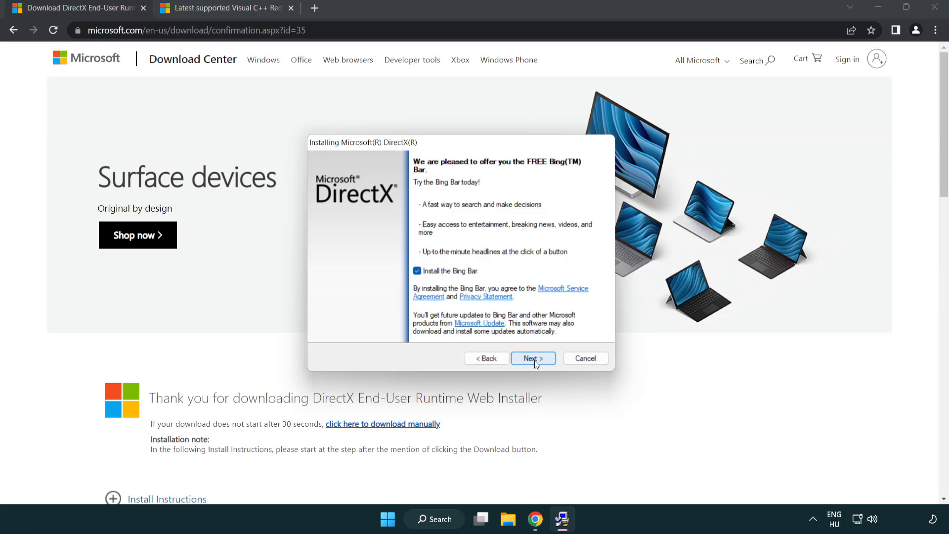
Skip the Bing Bar and finish setup, which finds a newer DirectX already installed
{"action": "left_click", "coordinate": [417, 270]}
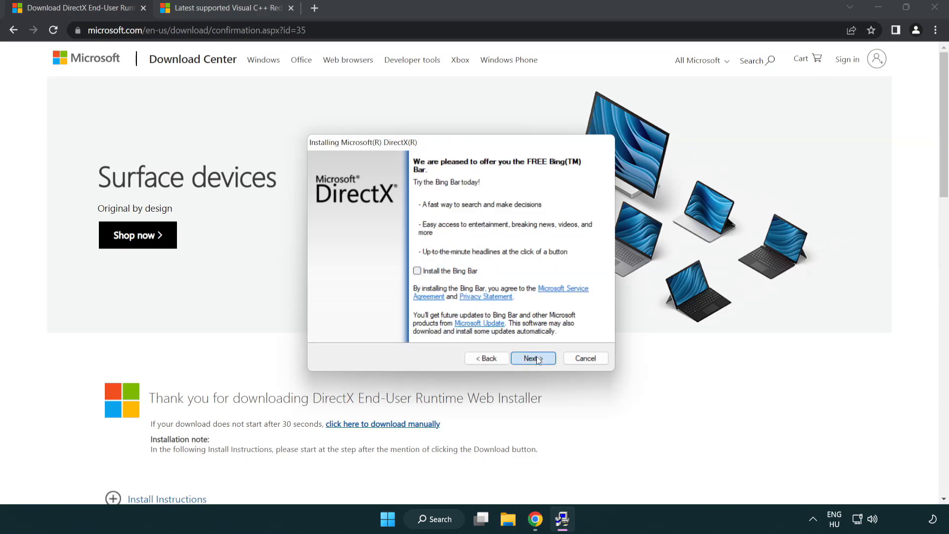
{"action": "left_click", "coordinate": [531, 358]}
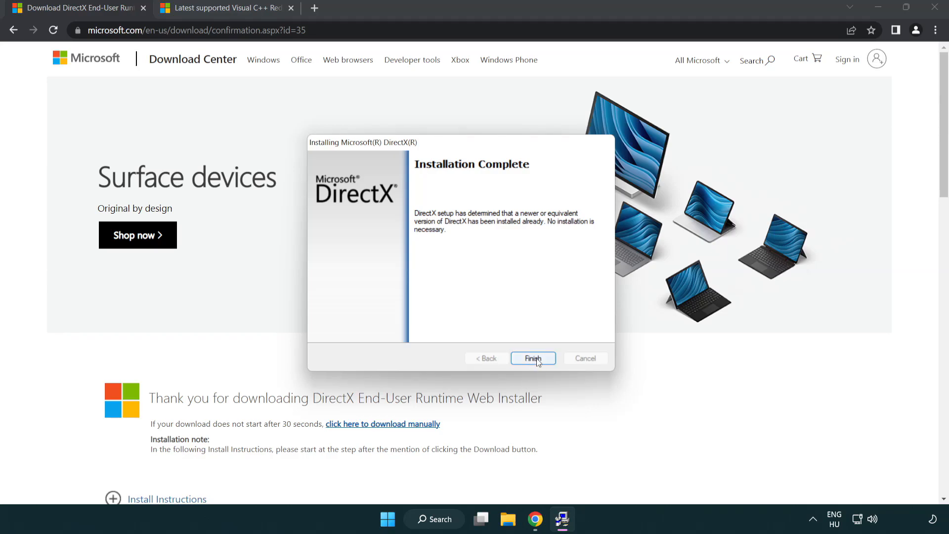
{"action": "left_click", "coordinate": [532, 358]}
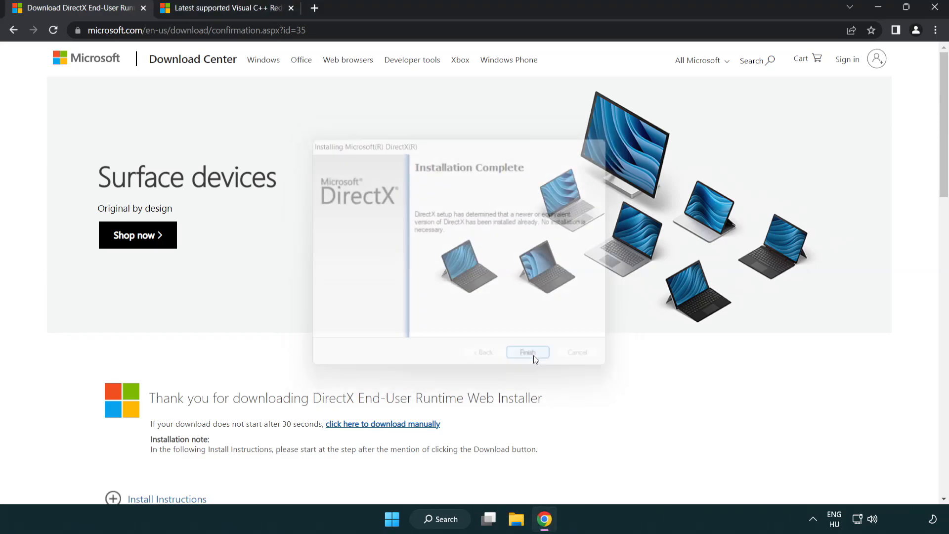
{"action": "left_click", "coordinate": [527, 353]}
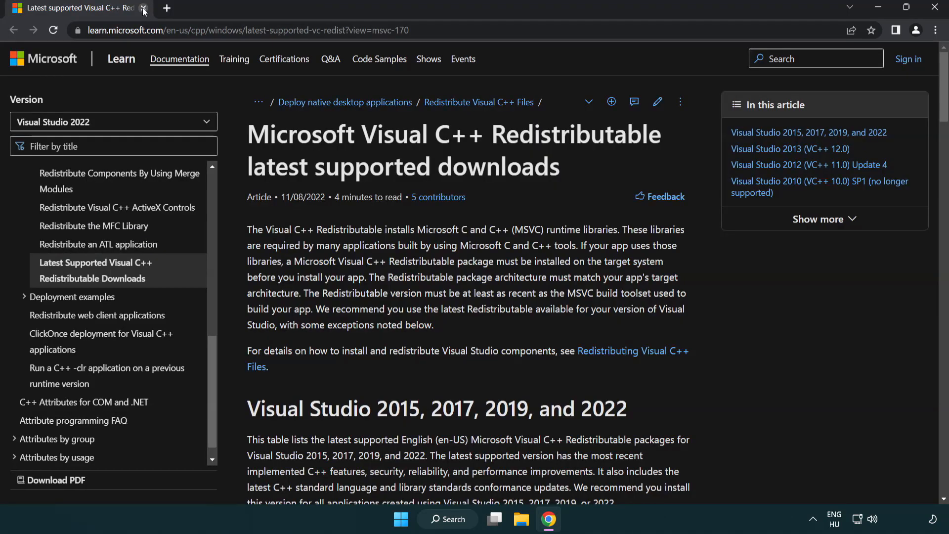
Download vc_redist.x64.exe from Microsoft Learn and launch the ARM64 redistributable installer
{"action": "left_click", "coordinate": [248, 30]}
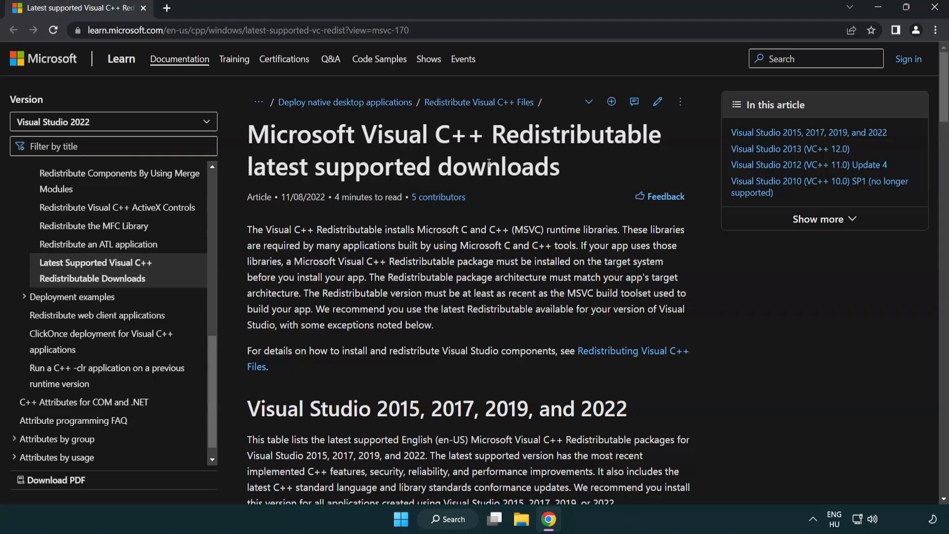
{"action": "scroll", "scroll_direction": "down", "scroll_amount": 3}
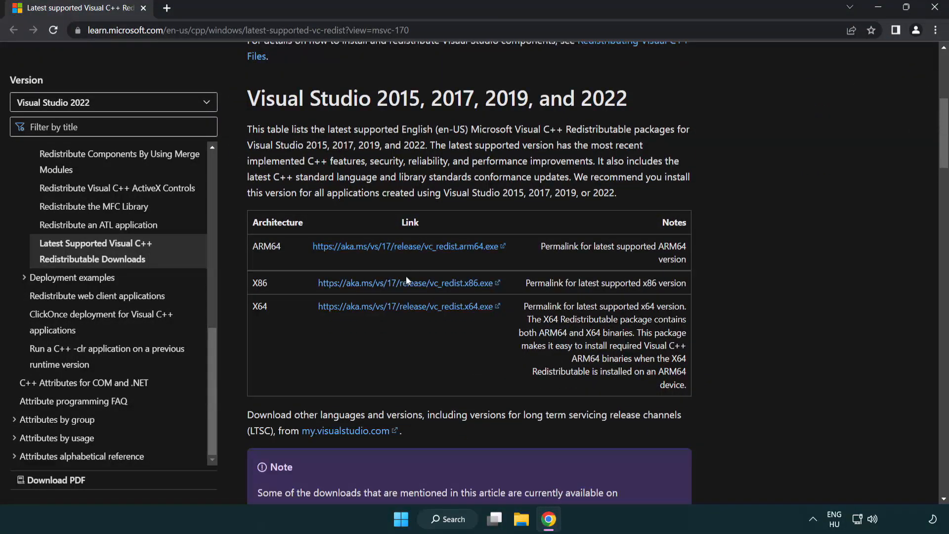
{"action": "left_click", "coordinate": [407, 283]}
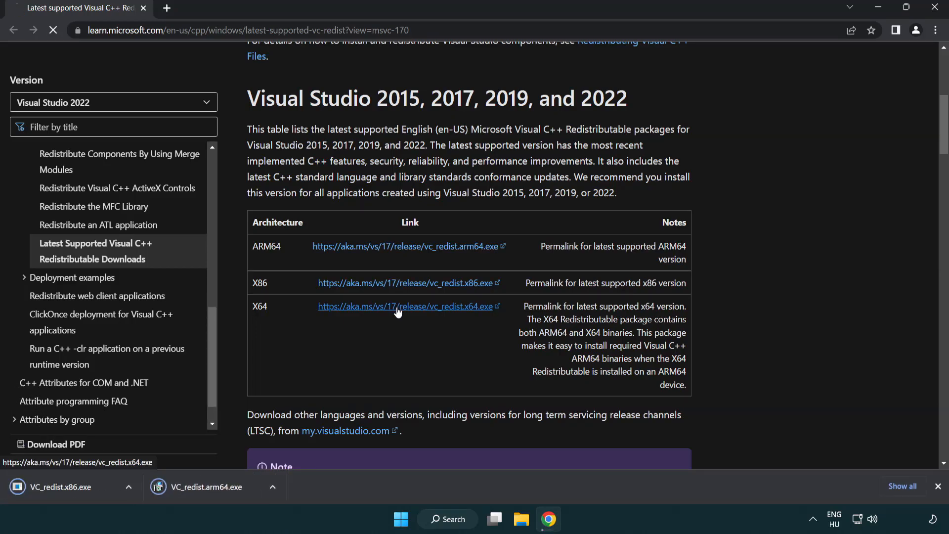
{"action": "left_click", "coordinate": [405, 306]}
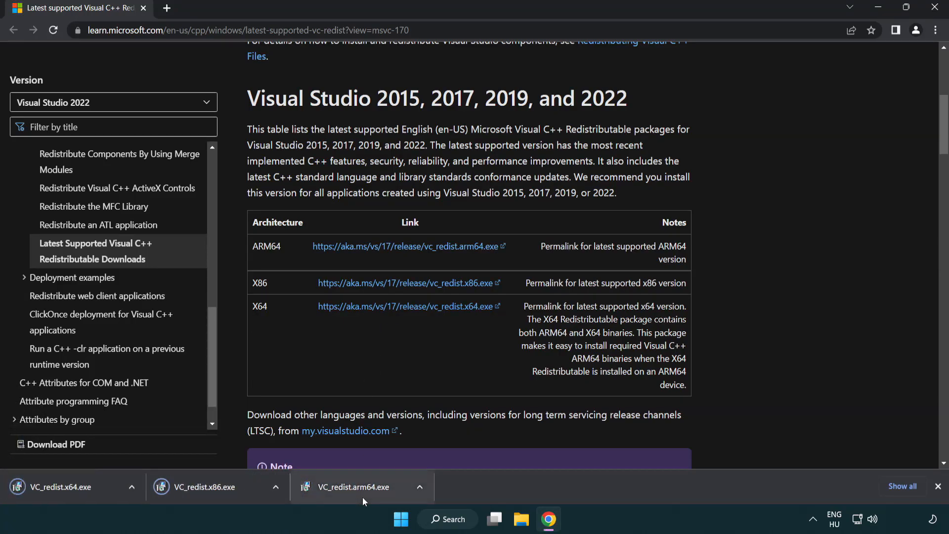
{"action": "left_click", "coordinate": [358, 486]}
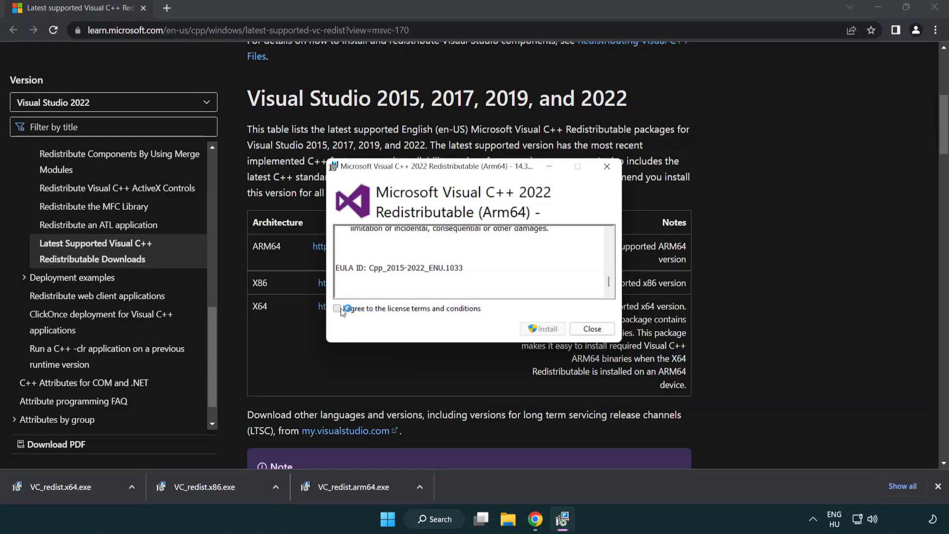
Accept the license and try installing the ARM64 redistributable, which fails as unsupported
{"action": "left_click", "coordinate": [337, 309]}
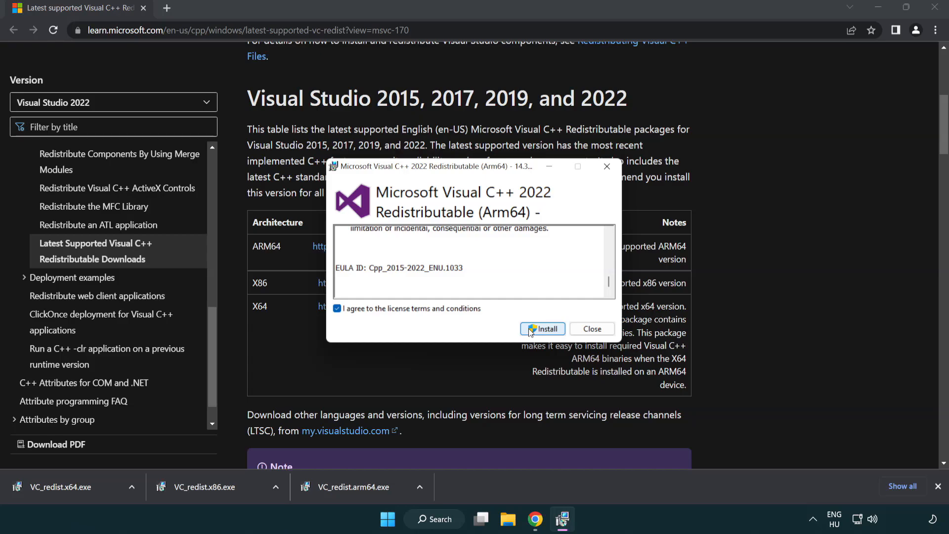
{"action": "left_click", "coordinate": [543, 329]}
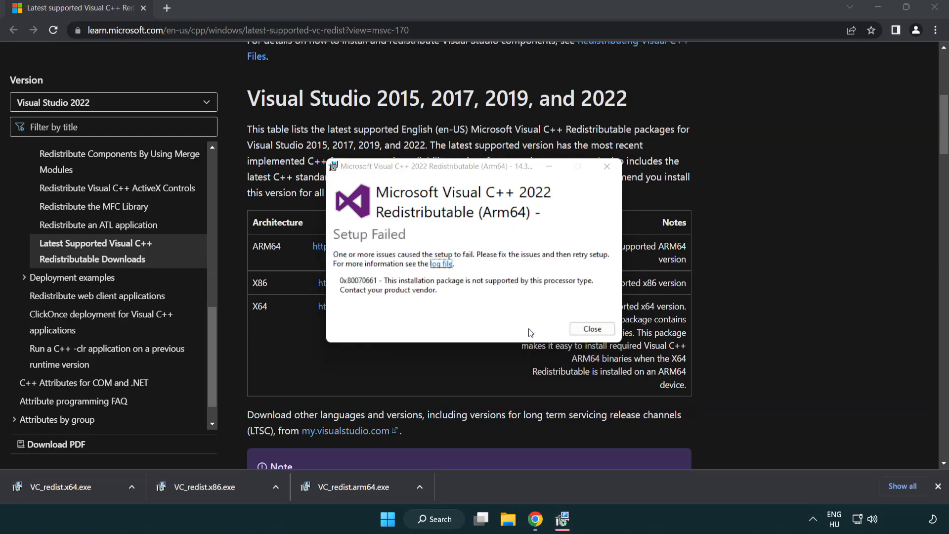
{"action": "left_click", "coordinate": [591, 329]}
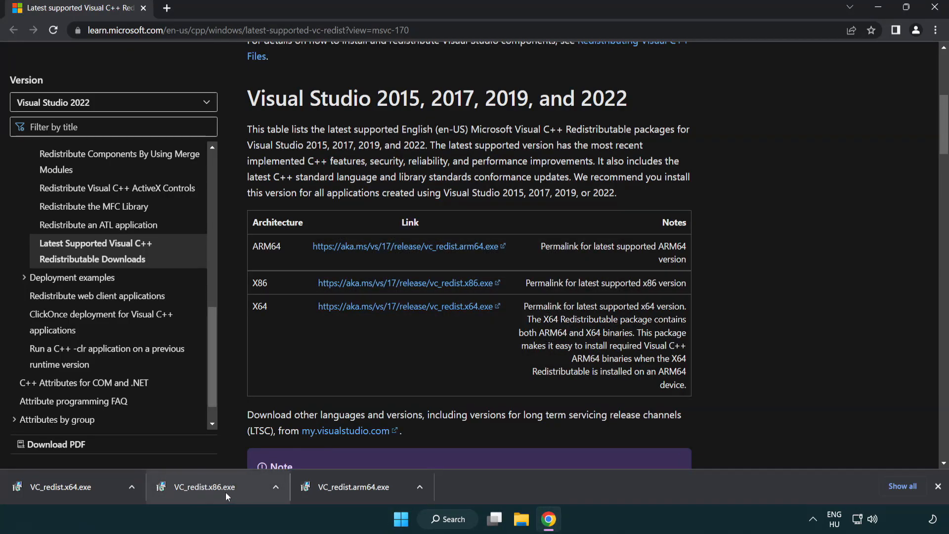
Install the x86 and x64 redistributables, closing each dialog without restarting
{"action": "left_click", "coordinate": [203, 486]}
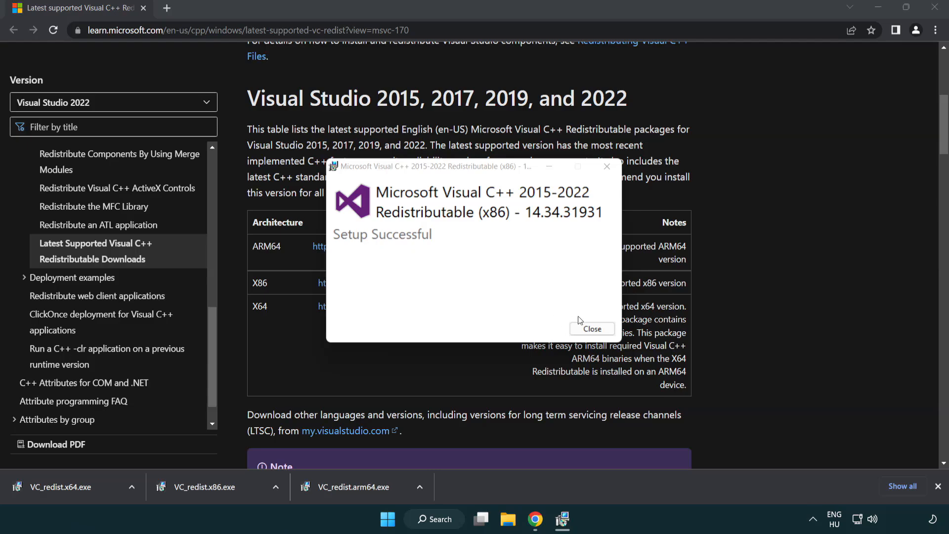
{"action": "left_click", "coordinate": [592, 329]}
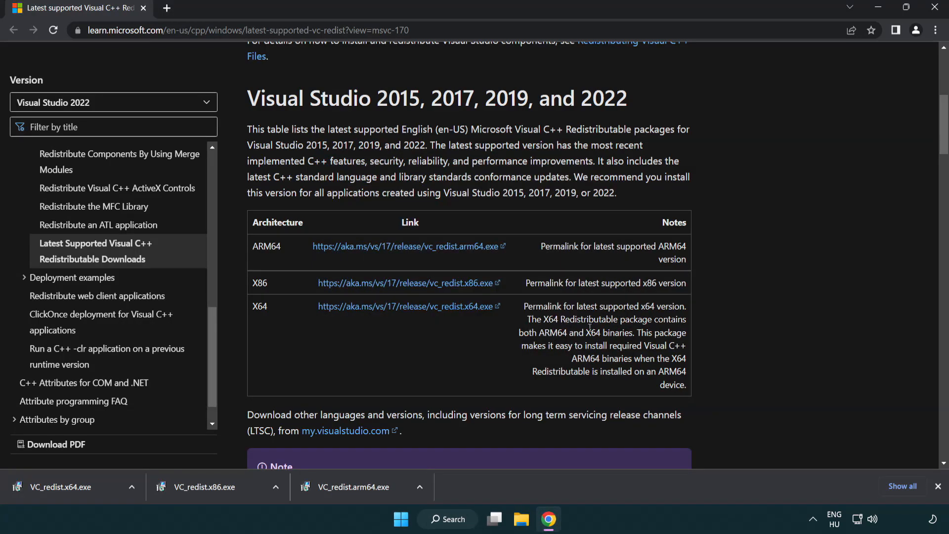
{"action": "left_click", "coordinate": [59, 486]}
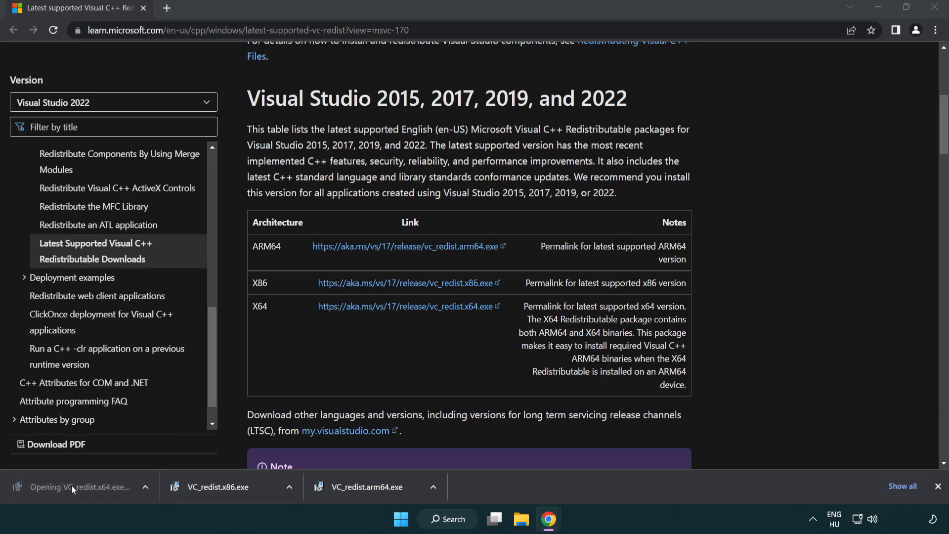
{"action": "left_click", "coordinate": [79, 487]}
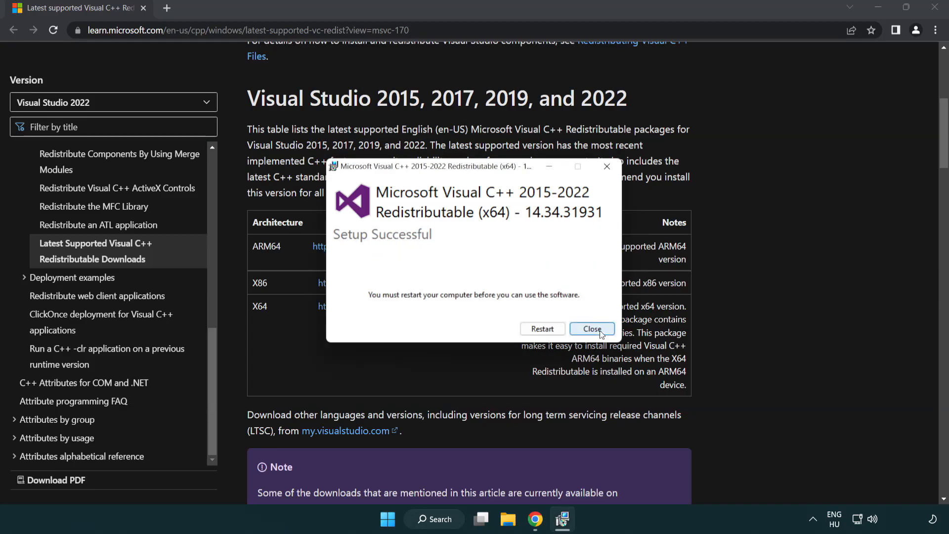
{"action": "left_click", "coordinate": [591, 329]}
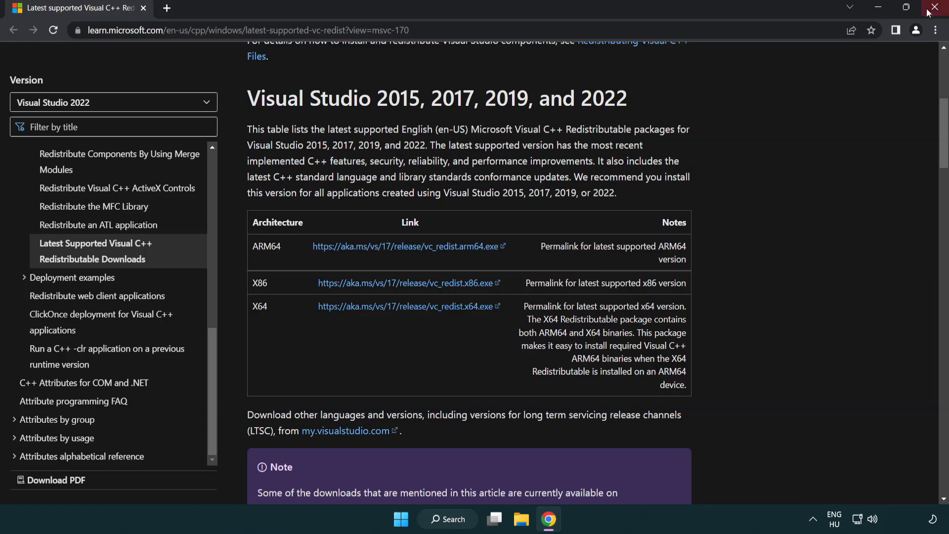
Close Chrome and launch Command Prompt as administrator from Windows search for 'cmd'
{"action": "left_click", "coordinate": [938, 7]}
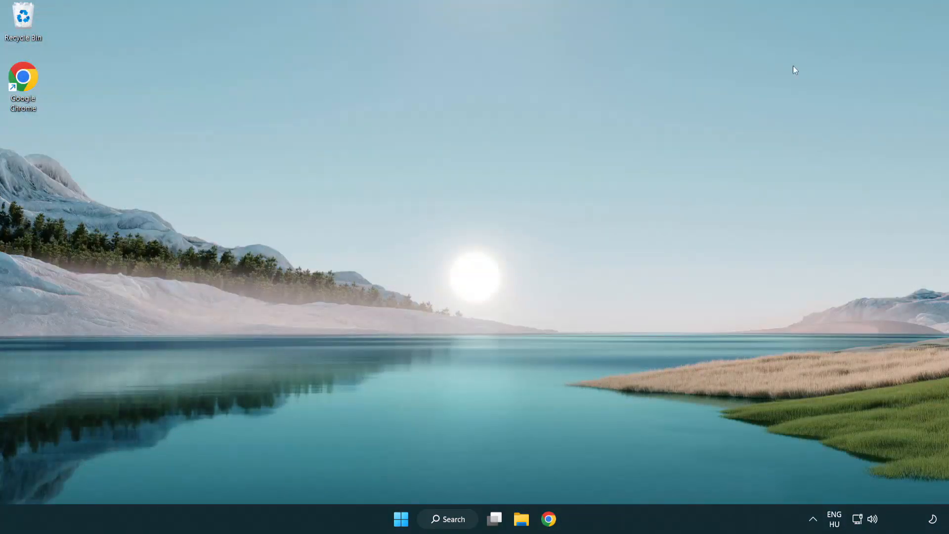
{"action": "mouse_move", "coordinate": [527, 223]}
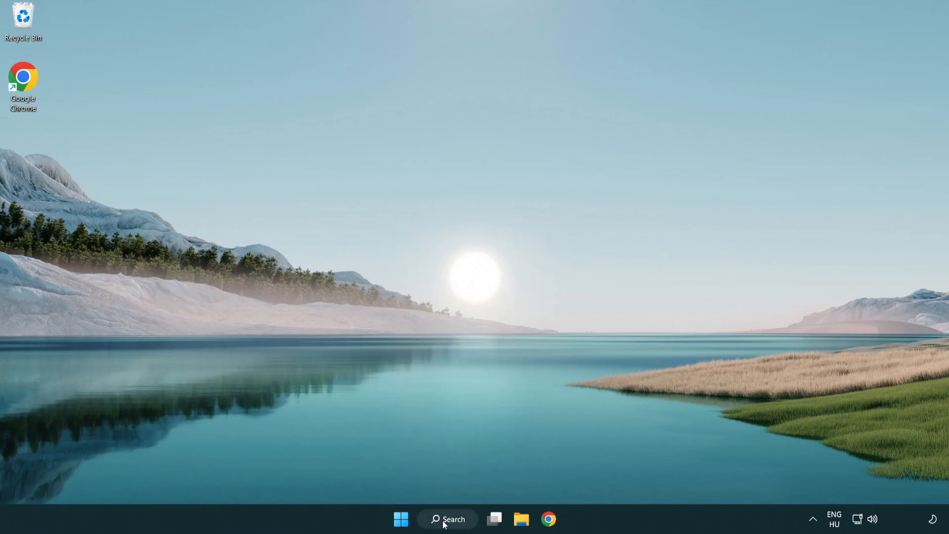
{"action": "left_click", "coordinate": [448, 519]}
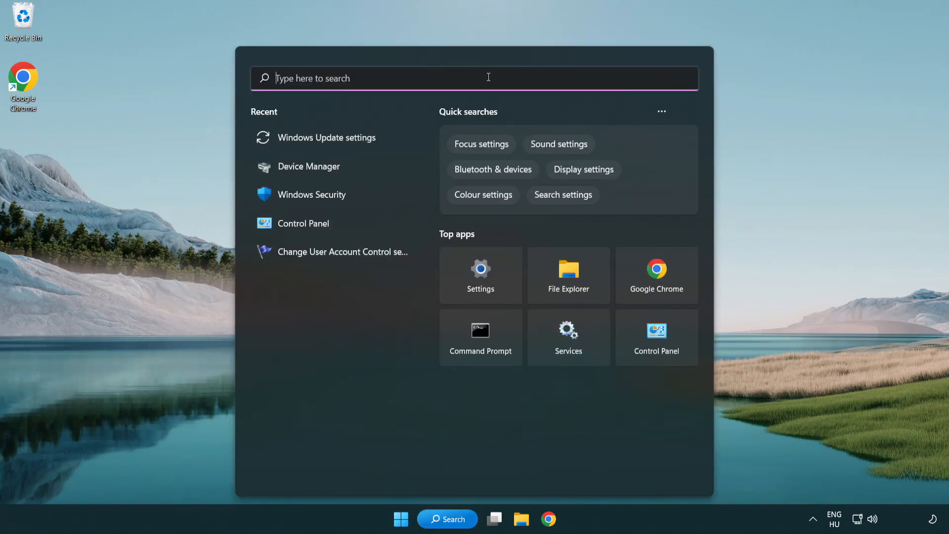
{"action": "type", "text": "cmd"}
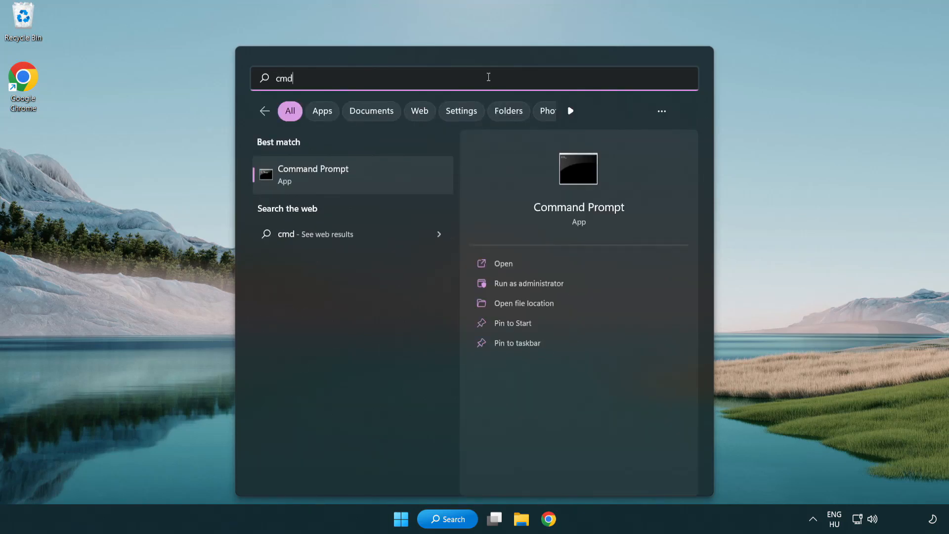
{"action": "right_click", "coordinate": [313, 174]}
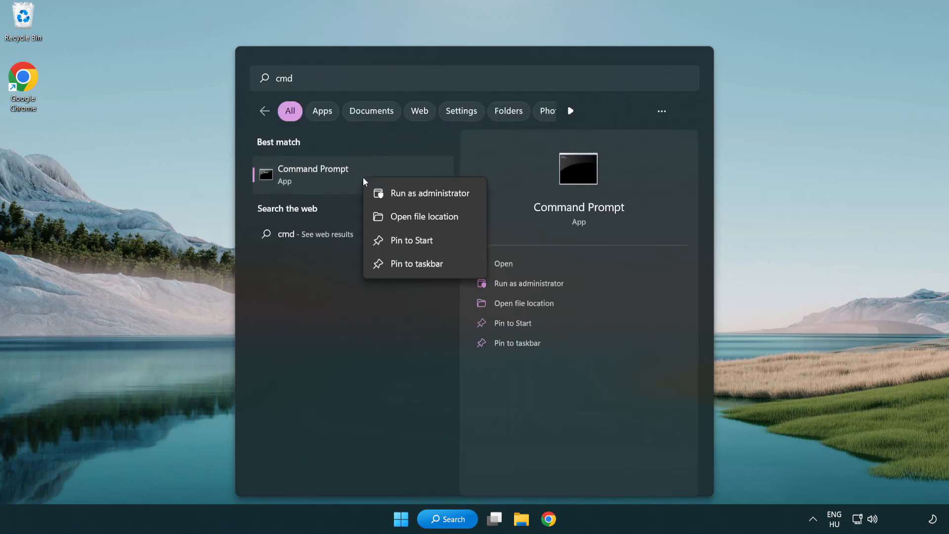
{"action": "mouse_move", "coordinate": [429, 200]}
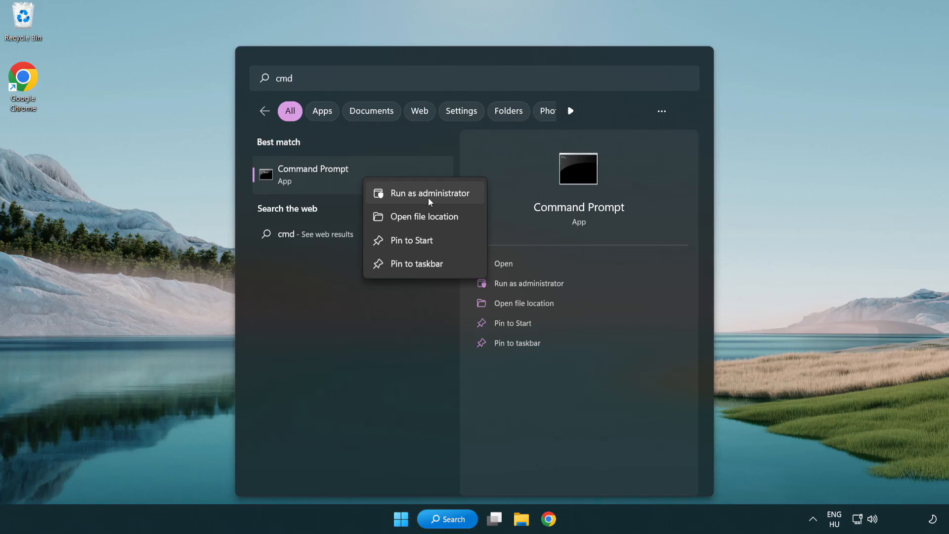
{"action": "left_click", "coordinate": [429, 192]}
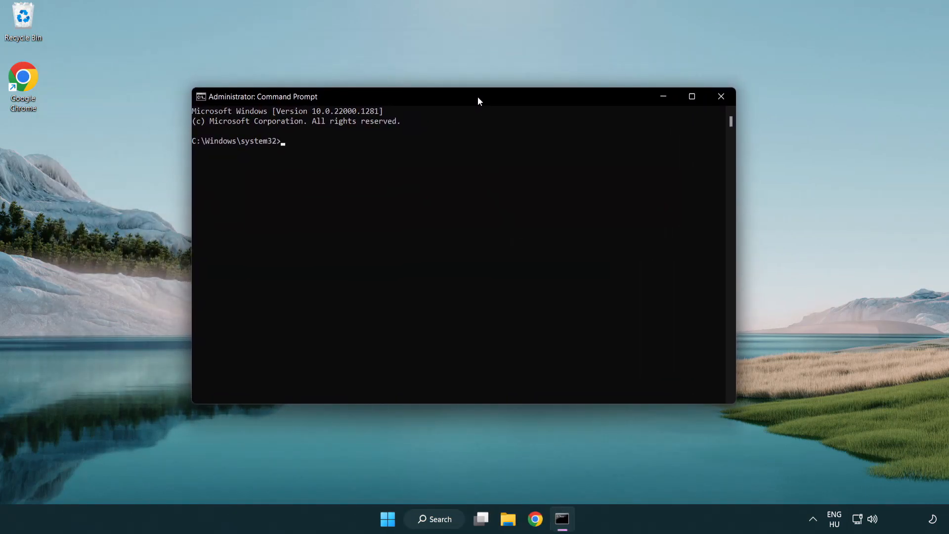
Run sfc /scannow and let verification reach 100% with no integrity violations
{"action": "type", "text": "sf"}
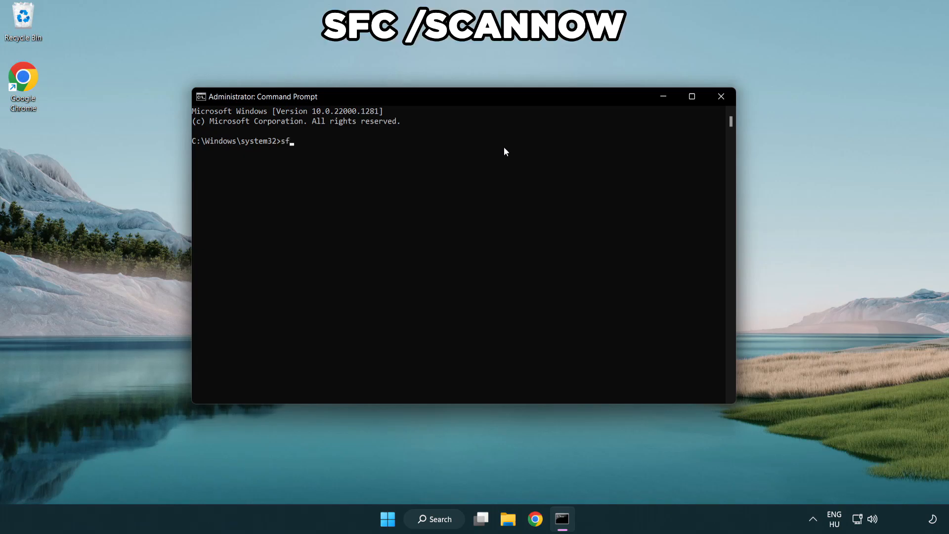
{"action": "type", "text": "/scannow"}
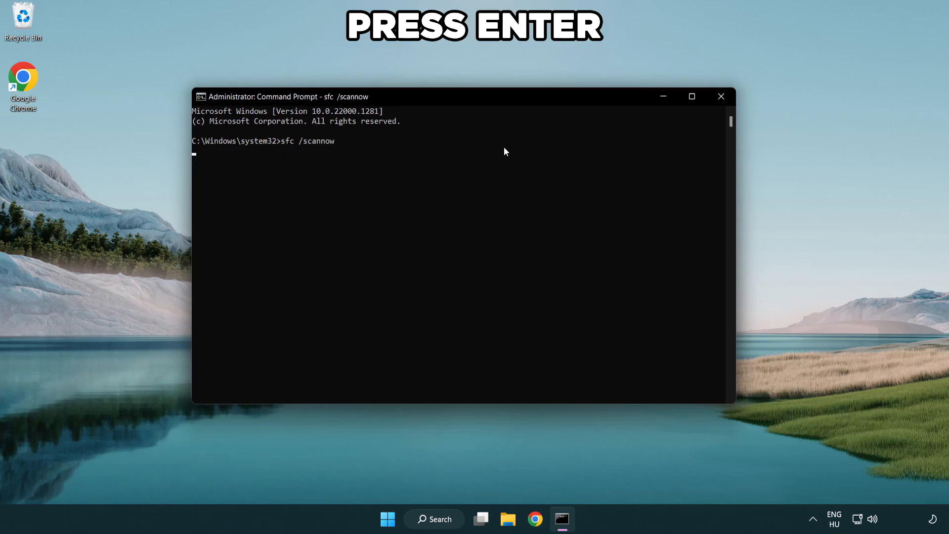
{"action": "key", "text": "enter"}
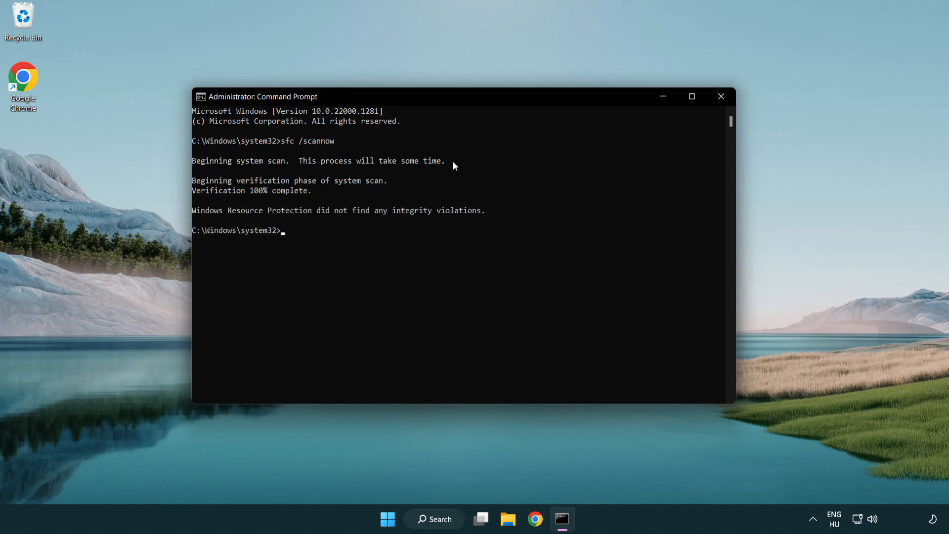
{"action": "mouse_move", "coordinate": [721, 97]}
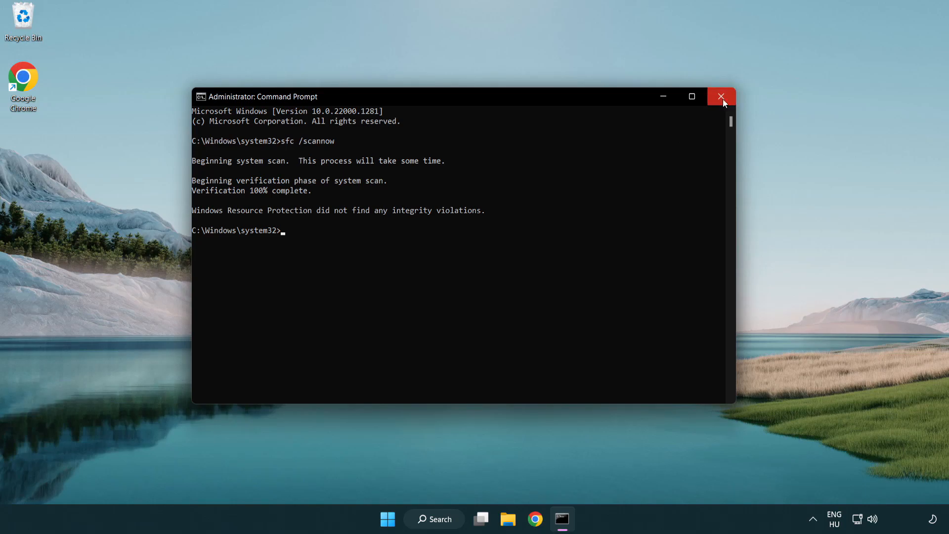
{"action": "mouse_move", "coordinate": [721, 97]}
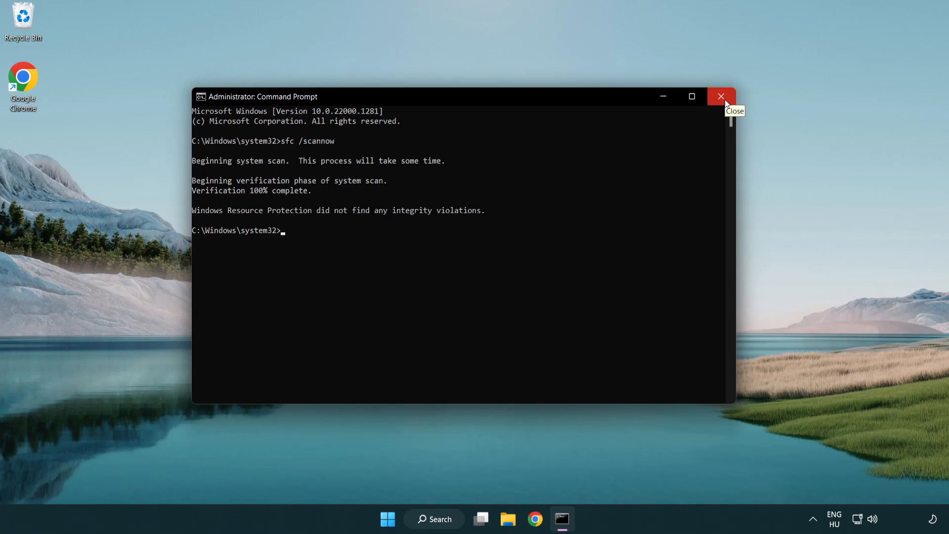
Show the Start menu power options, including Restart
{"action": "left_click", "coordinate": [400, 519]}
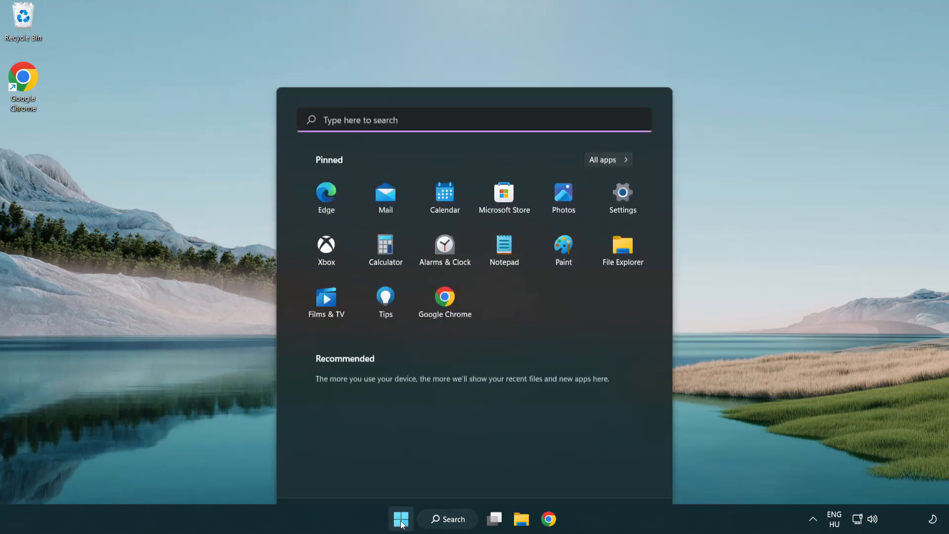
{"action": "left_click", "coordinate": [628, 477]}
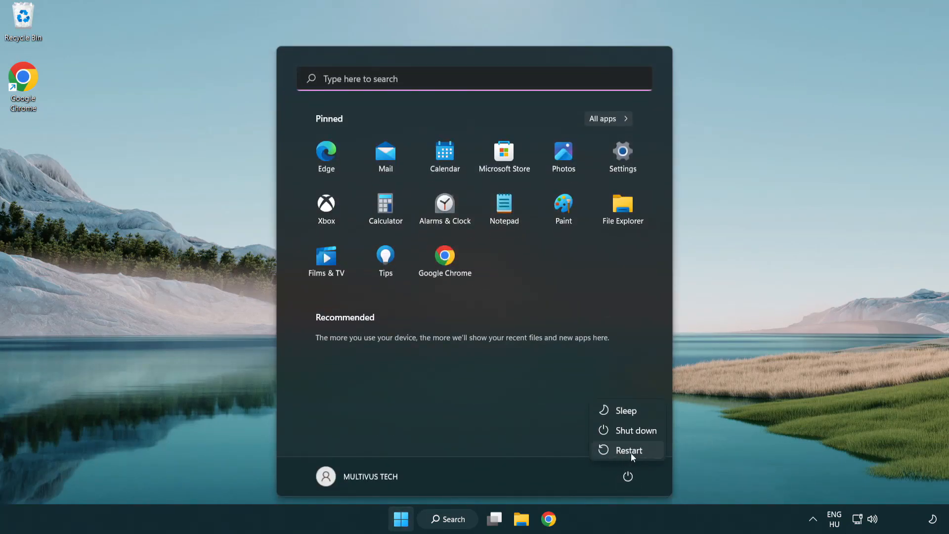
{"action": "mouse_move", "coordinate": [629, 451]}
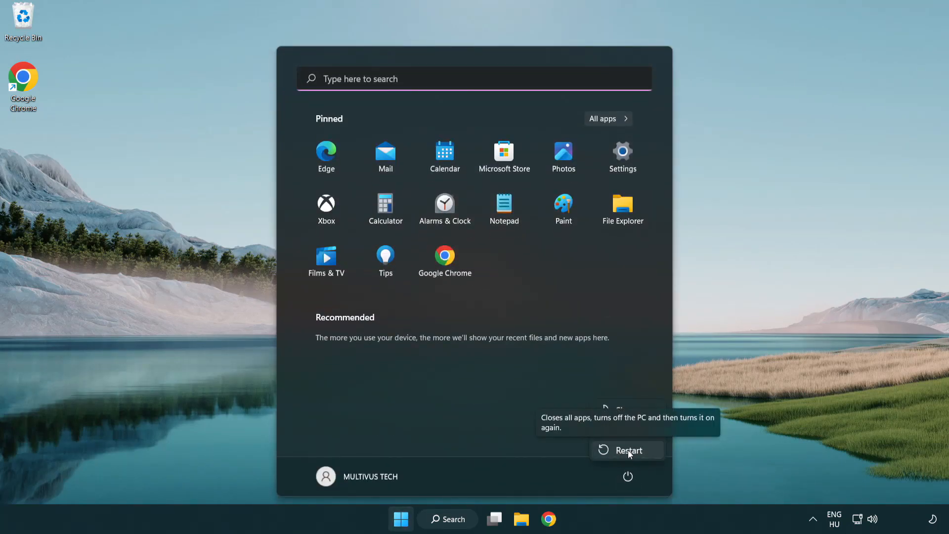